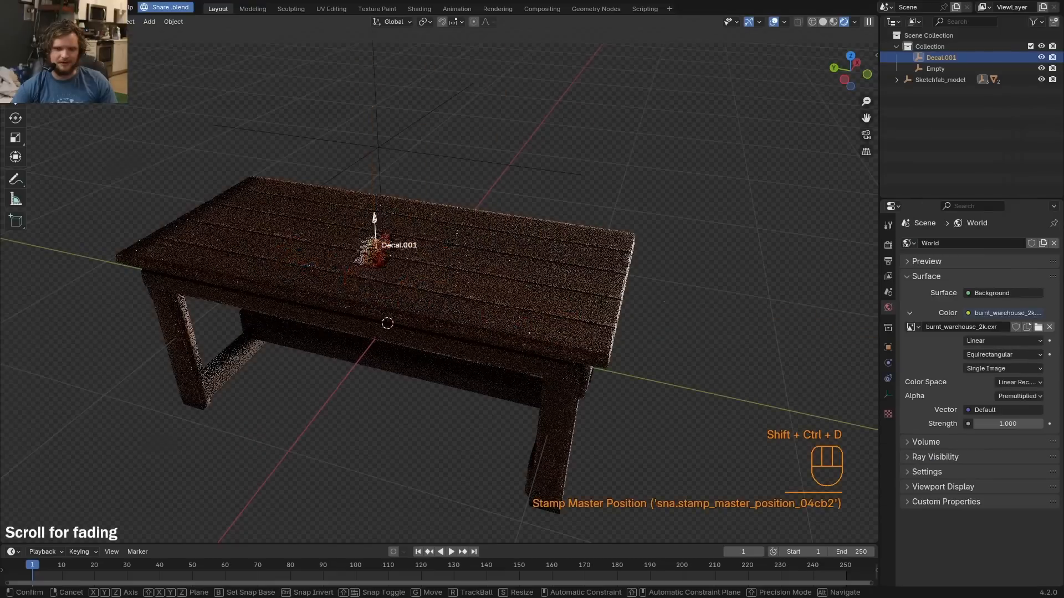
Rotate the duplicated graffiti decal about -146° on Z so it overlaps the first.
{"action": "scroll", "scroll_direction": "down", "scroll_amount": 3}
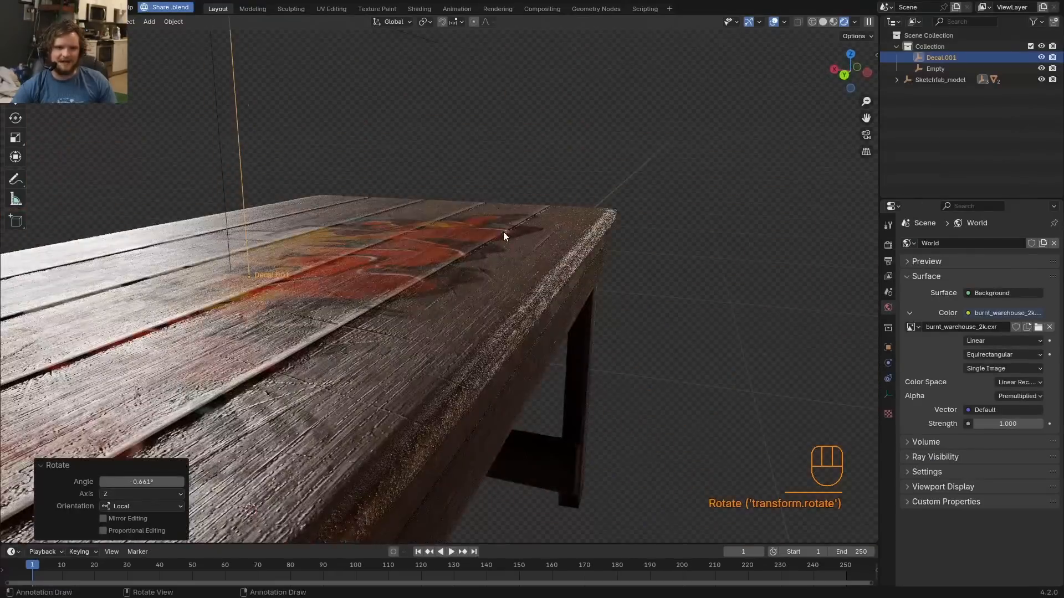
{"action": "left_click", "coordinate": [327, 344]}
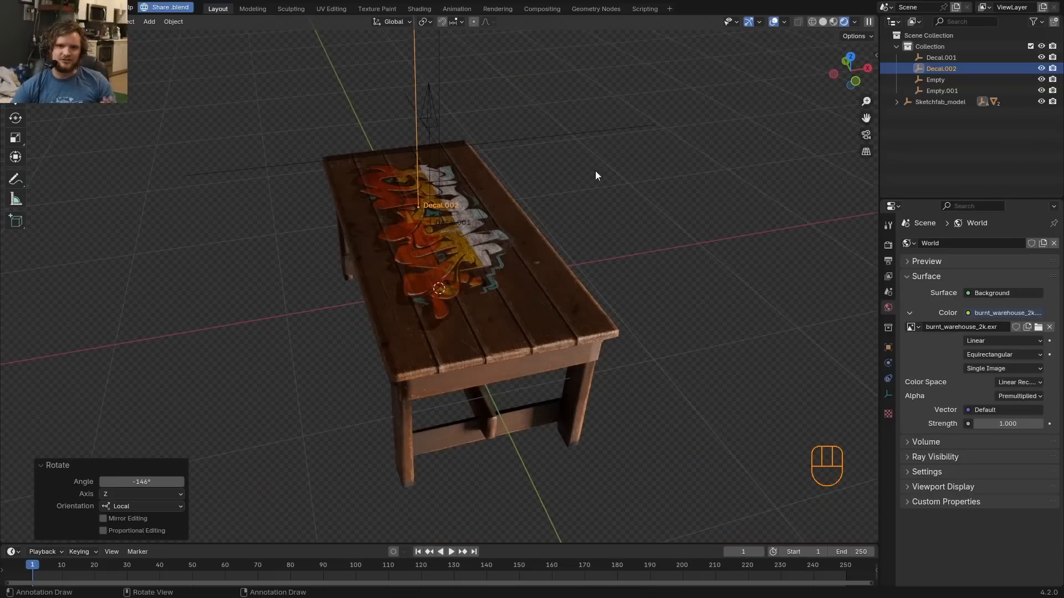
Import the graffiti PNG as a plane and link its image alpha into the Principled BSDF.
{"action": "key", "text": "shift+a"}
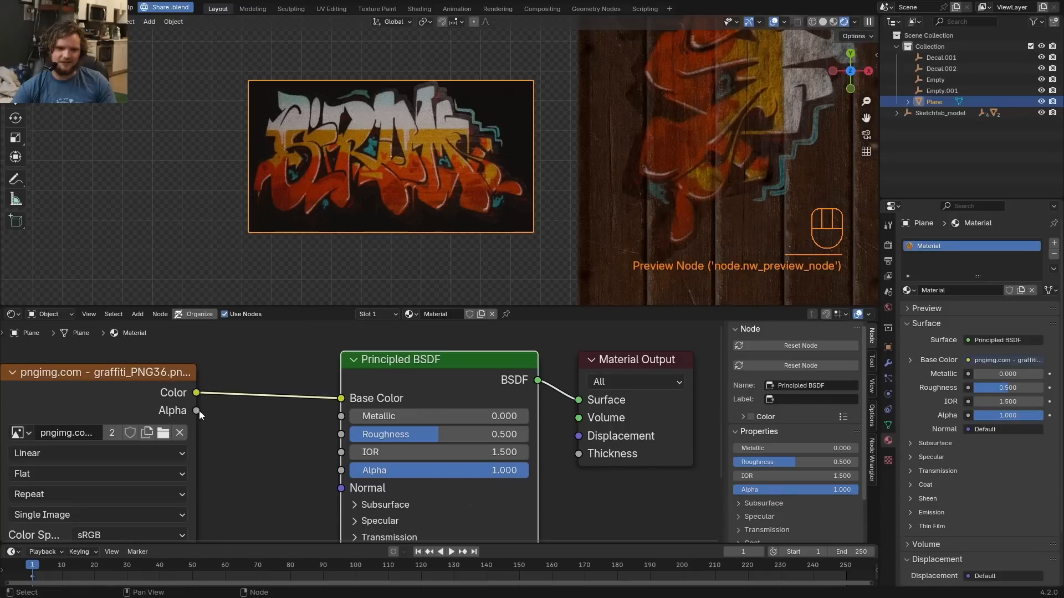
{"action": "left_click_drag", "start_coordinate": [197, 415], "coordinate": [342, 475]}
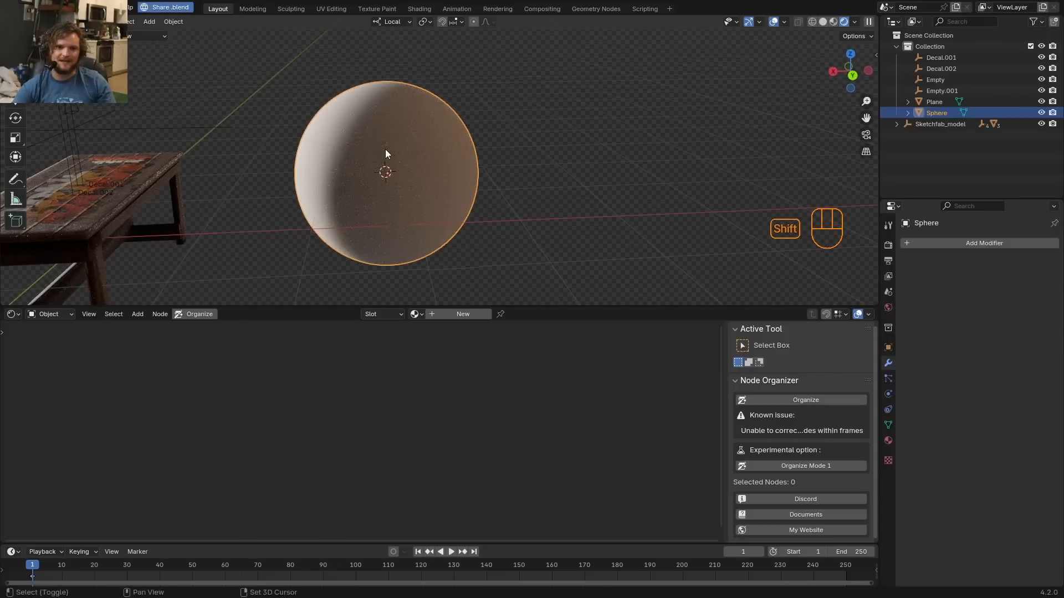
Add a UV Sphere and subdivide the duplicated graffiti plane into a fine grid.
{"action": "key", "text": "shift+a"}
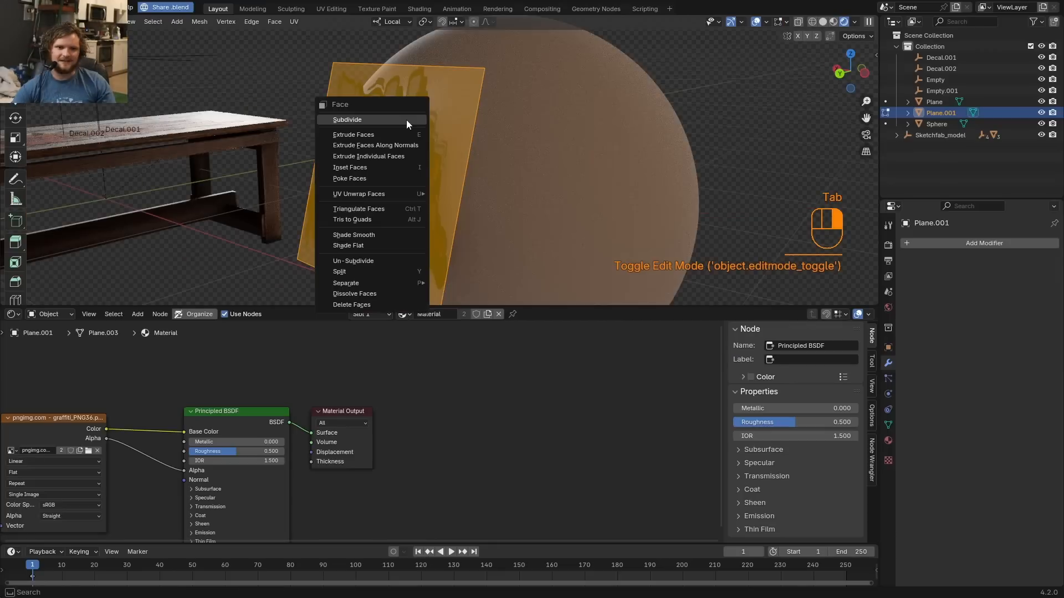
{"action": "key", "text": "Tab"}
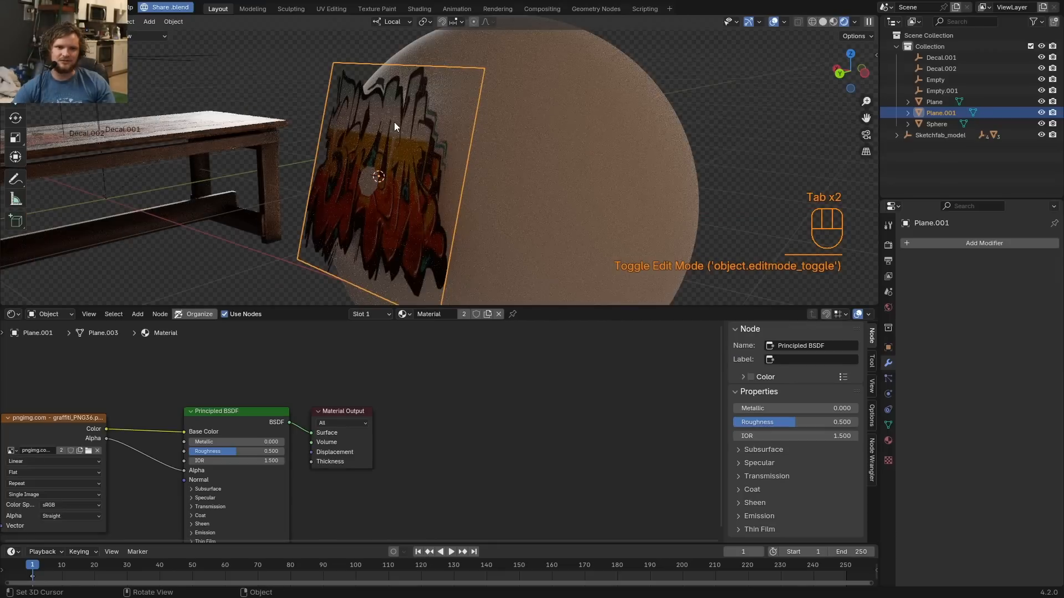
{"action": "key", "text": "Tab"}
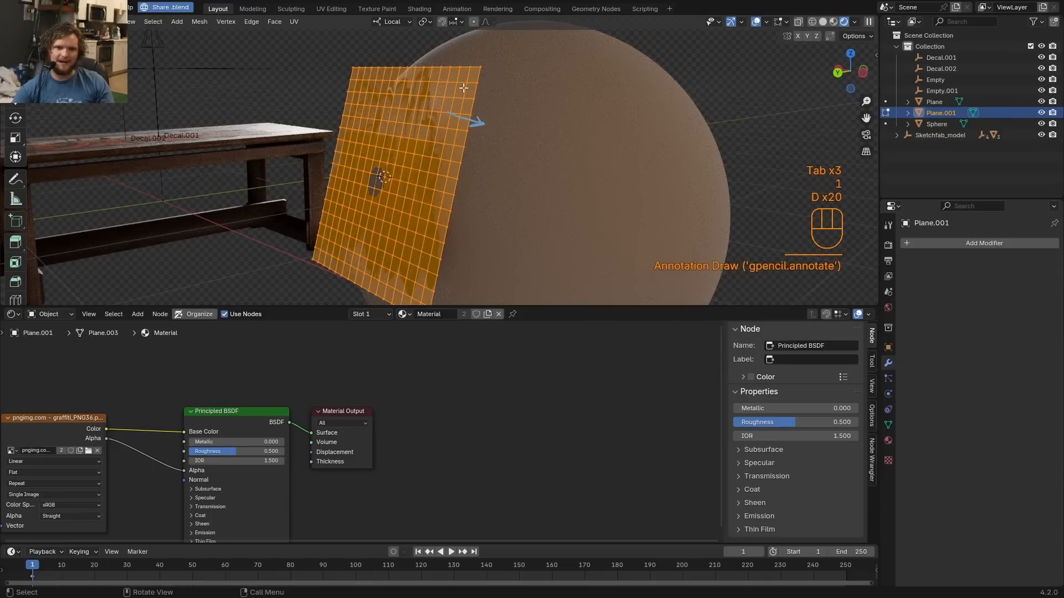
{"action": "key", "text": "Tab"}
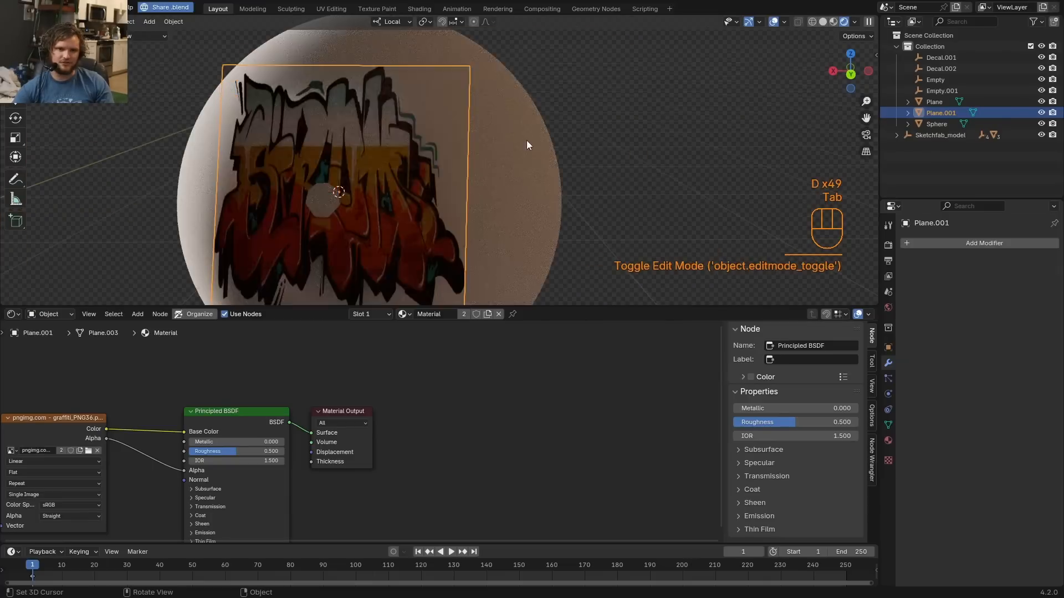
Shrinkwrap the plane onto Sphere using Project, Negative and Positive, 0.005 m offset, and Y scale 0.71.
{"action": "left_click", "coordinate": [984, 243]}
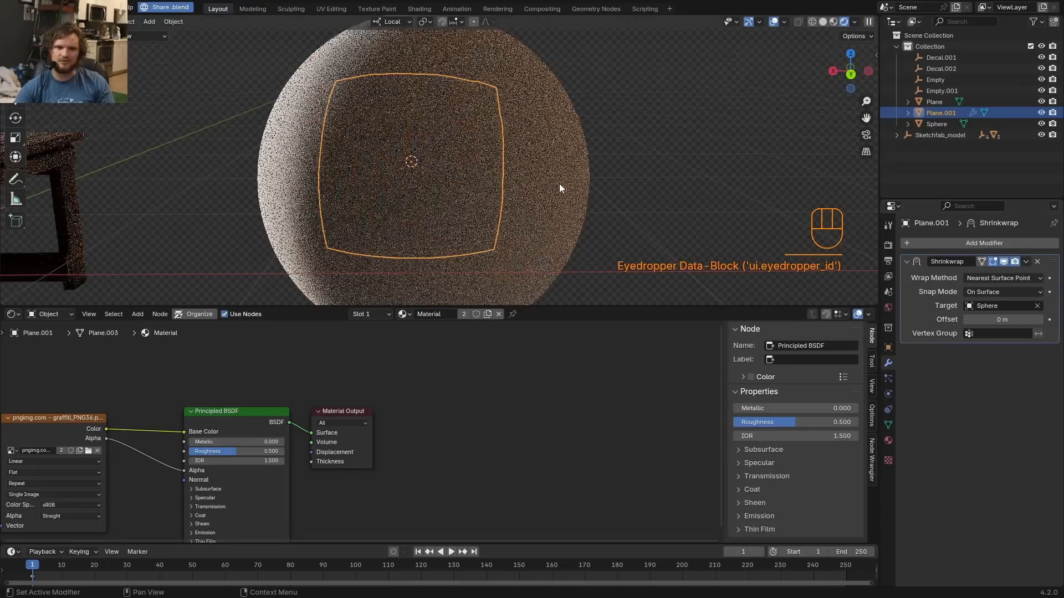
{"action": "left_click", "coordinate": [1002, 278]}
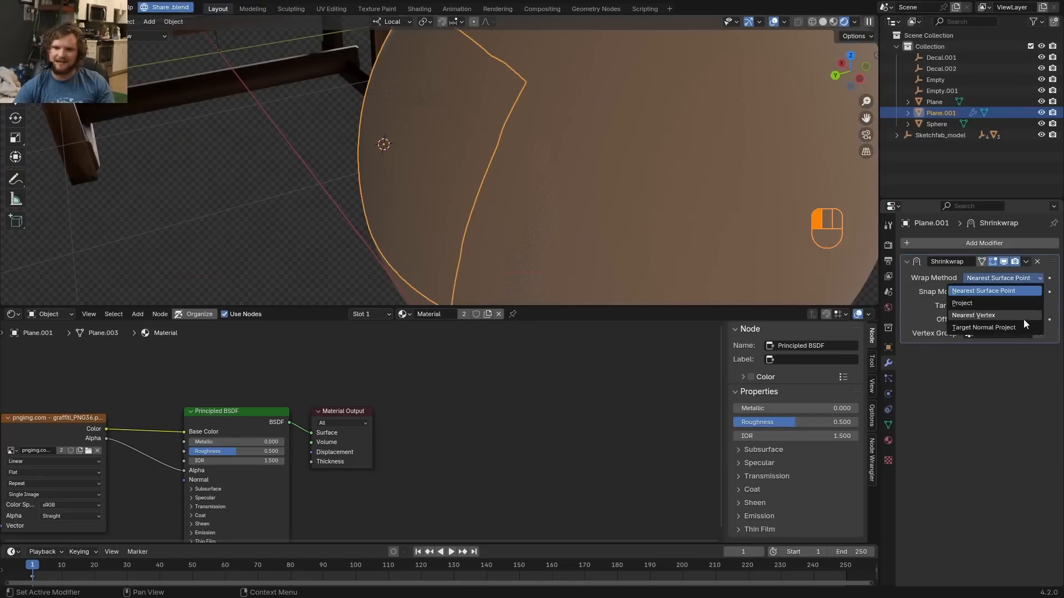
{"action": "left_click", "coordinate": [961, 303]}
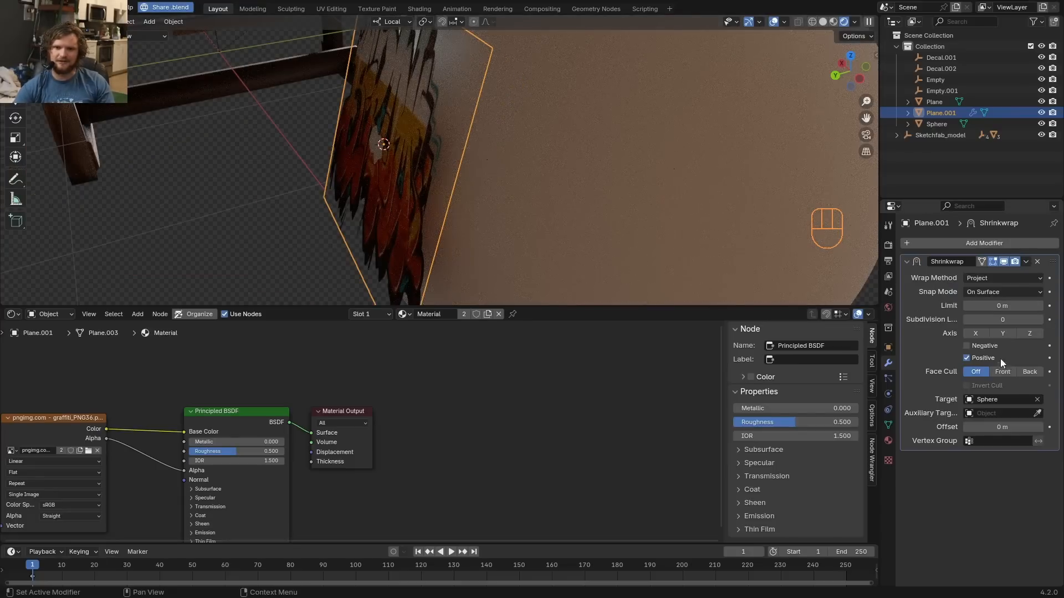
{"action": "left_click", "coordinate": [967, 346]}
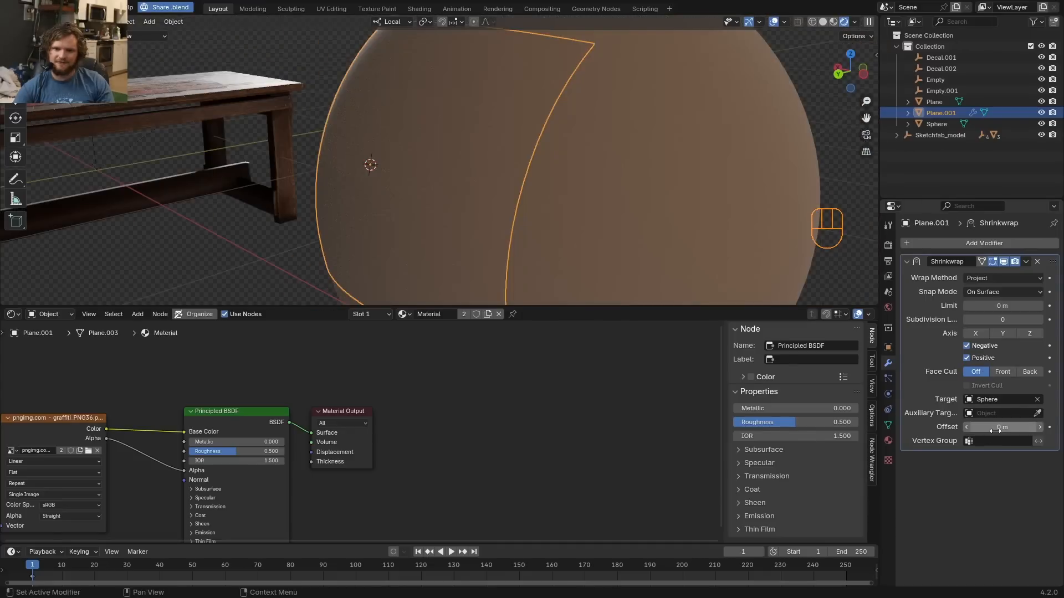
{"action": "left_click_drag", "start_coordinate": [1003, 426], "coordinate": [1007, 427]}
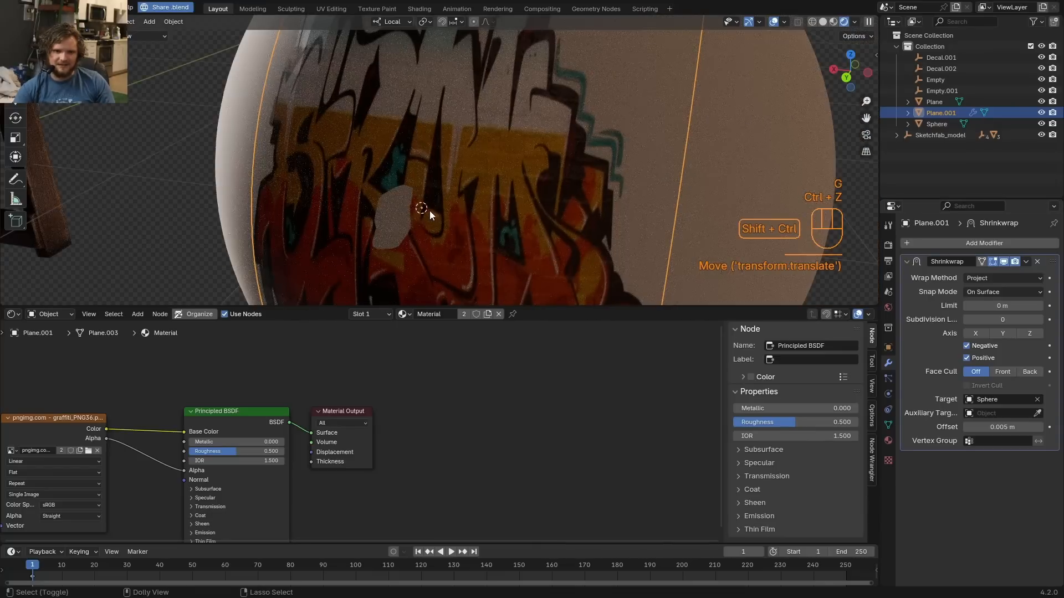
{"action": "key", "text": "r"}
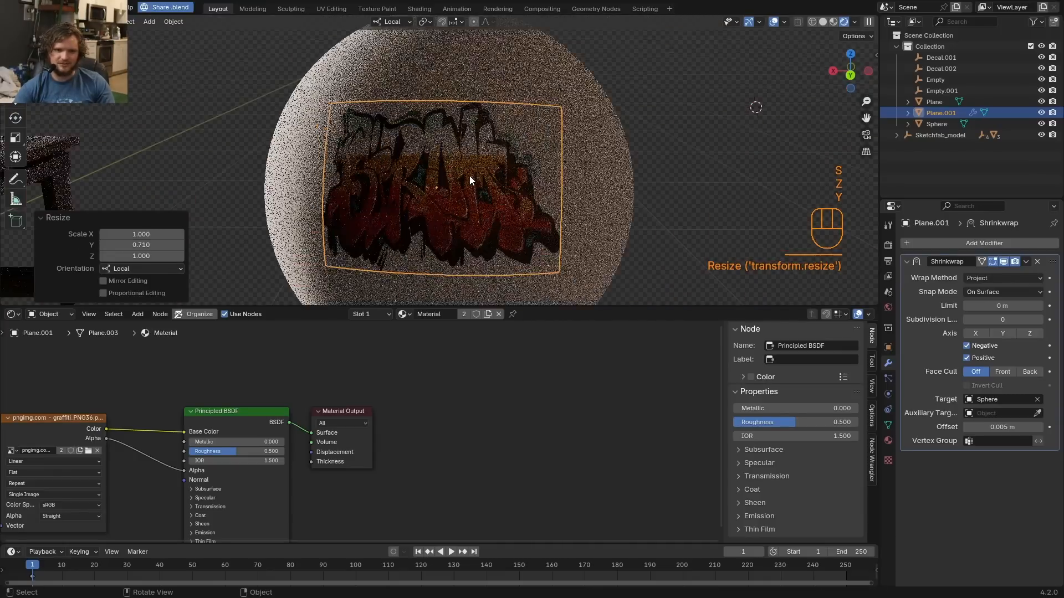
{"action": "key", "text": "Tab"}
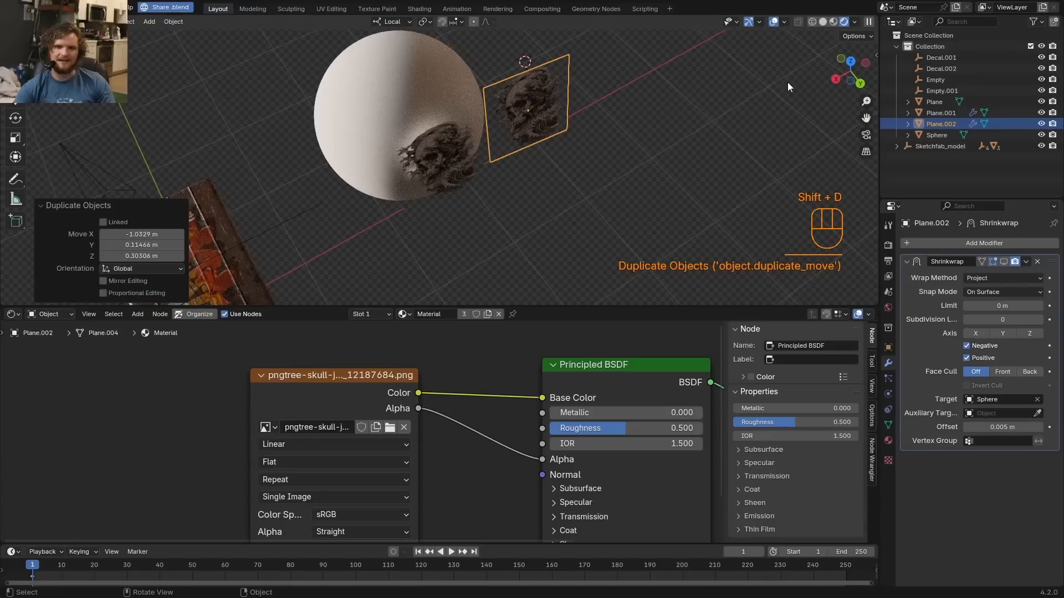
Duplicate the decal plane with the skull PNG, then delete the planes and sphere.
{"action": "key", "text": "r"}
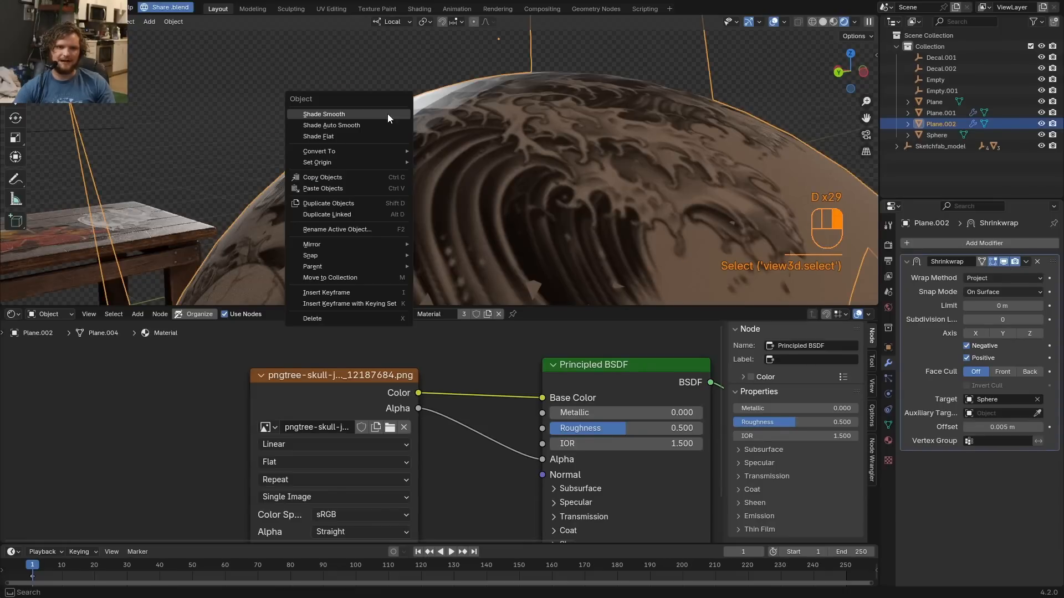
{"action": "left_click", "coordinate": [312, 318]}
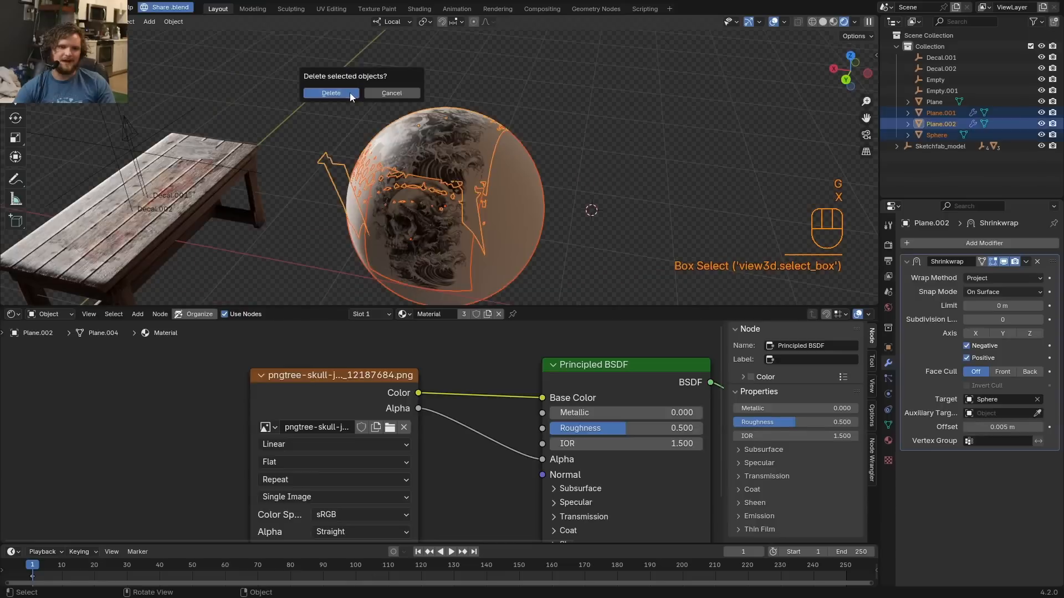
Confirm deletion, then give the table material a skull Image Texture node and a Mix Shader.
{"action": "left_click", "coordinate": [330, 93]}
{"action": "type", "text": "i"}
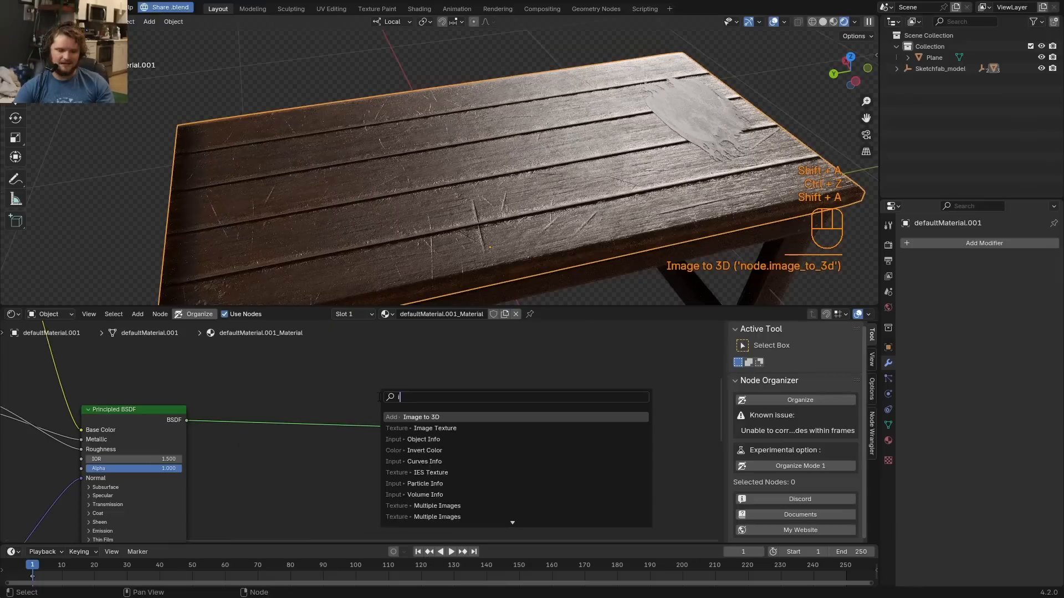
{"action": "left_click", "coordinate": [420, 416]}
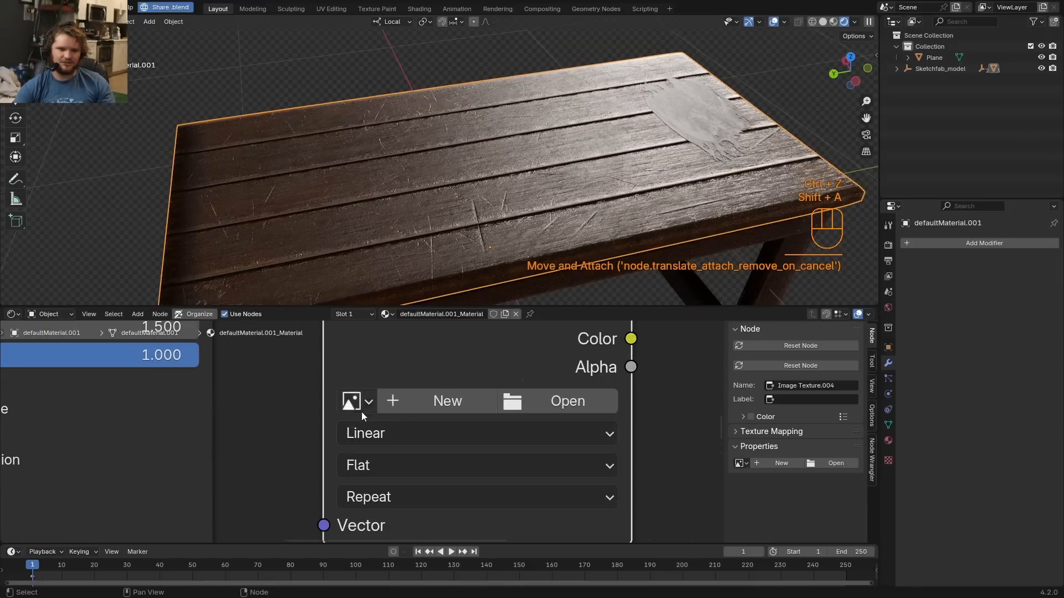
{"action": "left_click", "coordinate": [351, 400]}
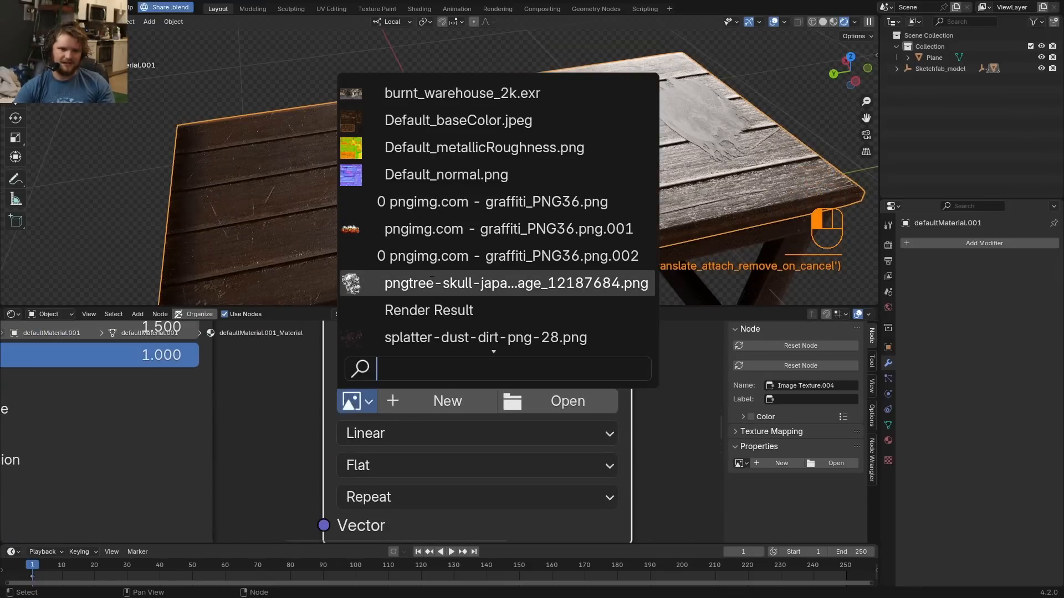
{"action": "left_click", "coordinate": [495, 283]}
{"action": "type", "text": "mix"}
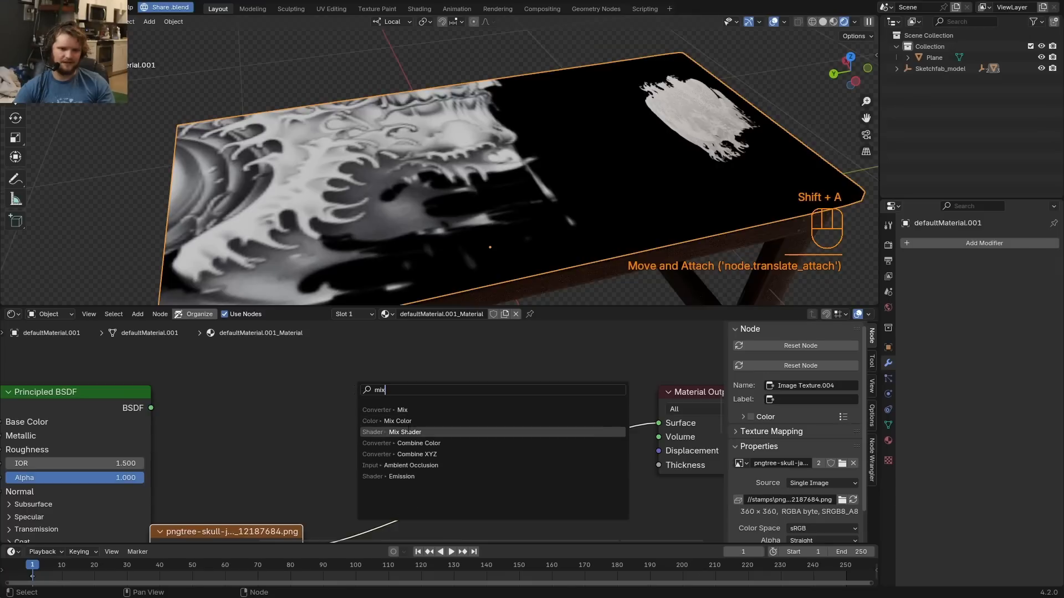
{"action": "left_click", "coordinate": [405, 432]}
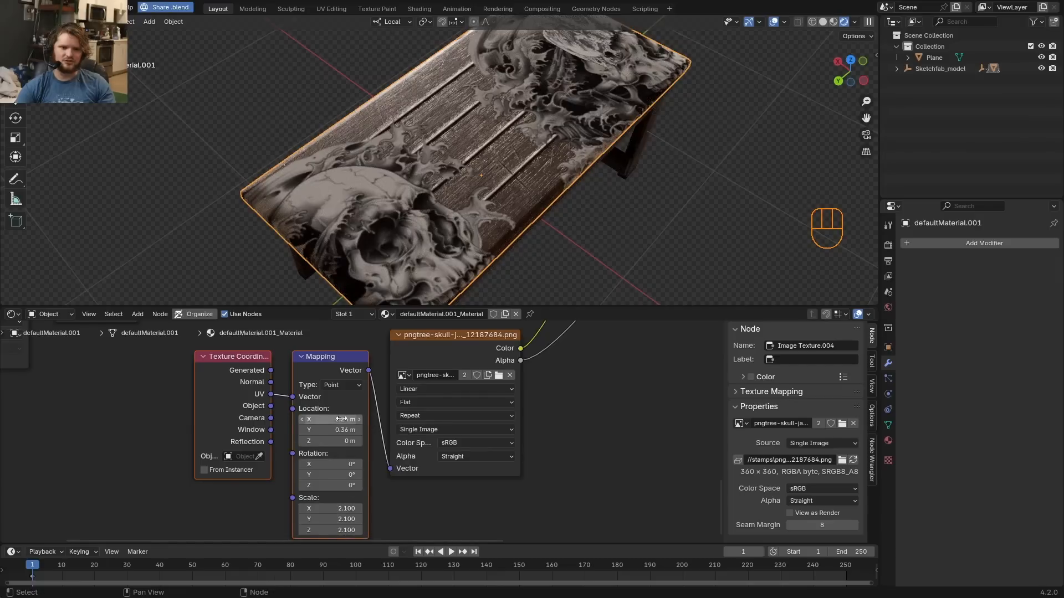
Set Mapping location 0.73/0.36 and scale 2.1, and turn the Outliner into an Image Editor.
{"action": "left_click", "coordinate": [895, 22]}
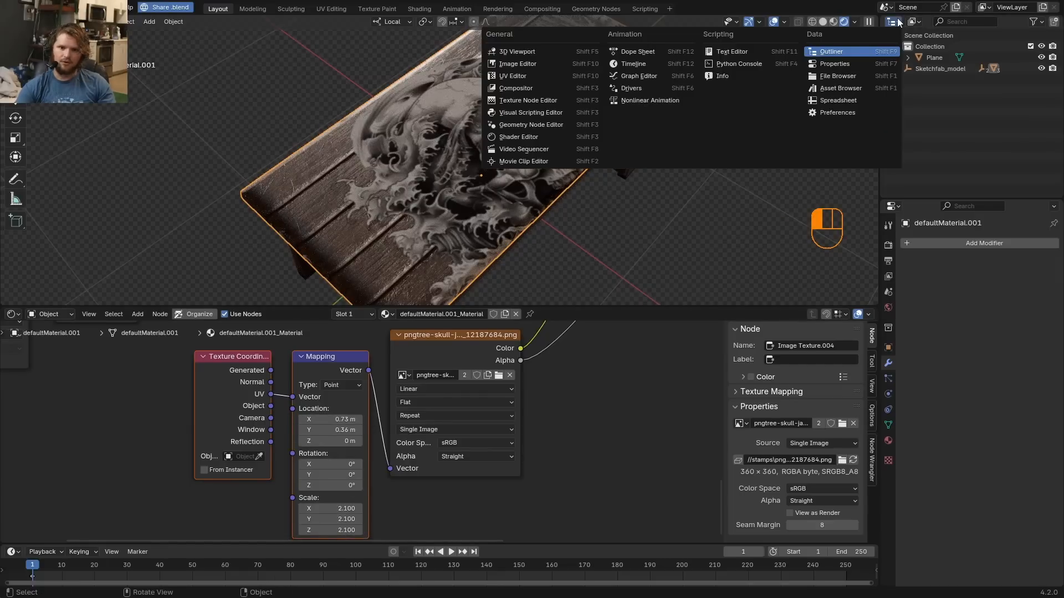
{"action": "key", "text": "Tab"}
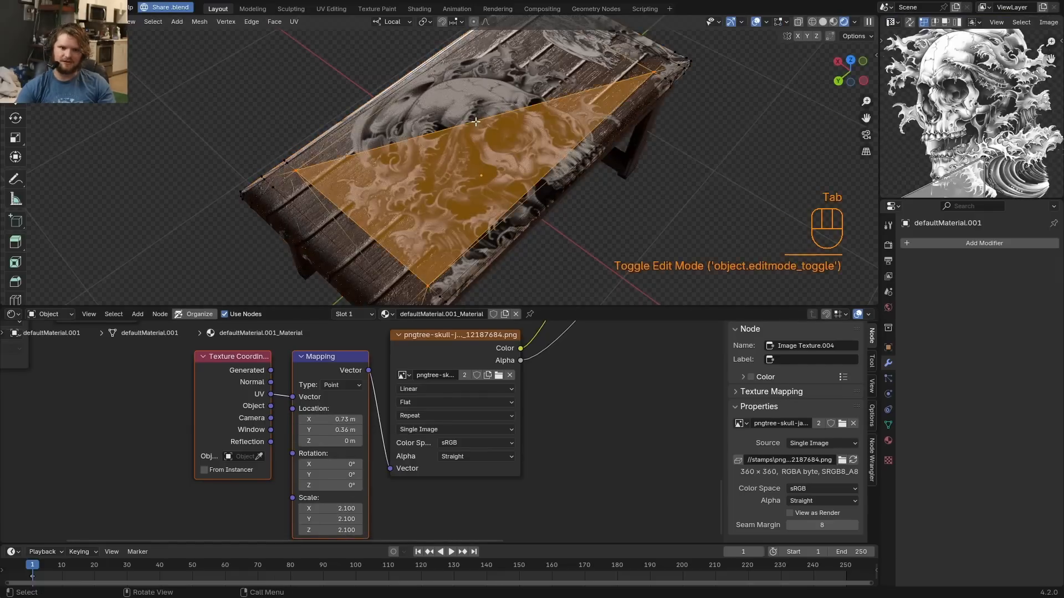
{"action": "key", "text": "Tab"}
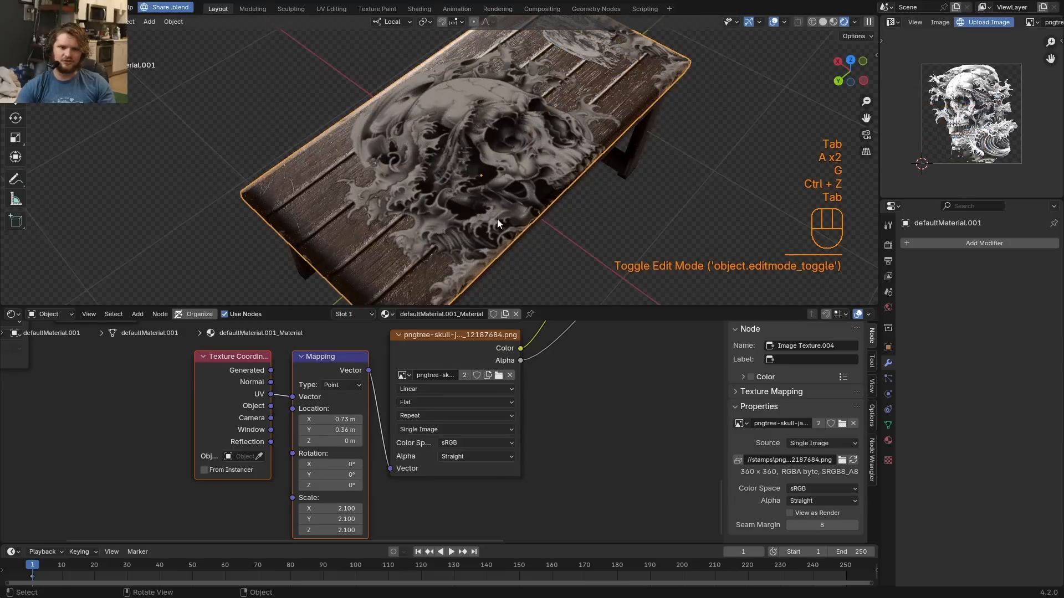
{"action": "mouse_move", "coordinate": [285, 450]}
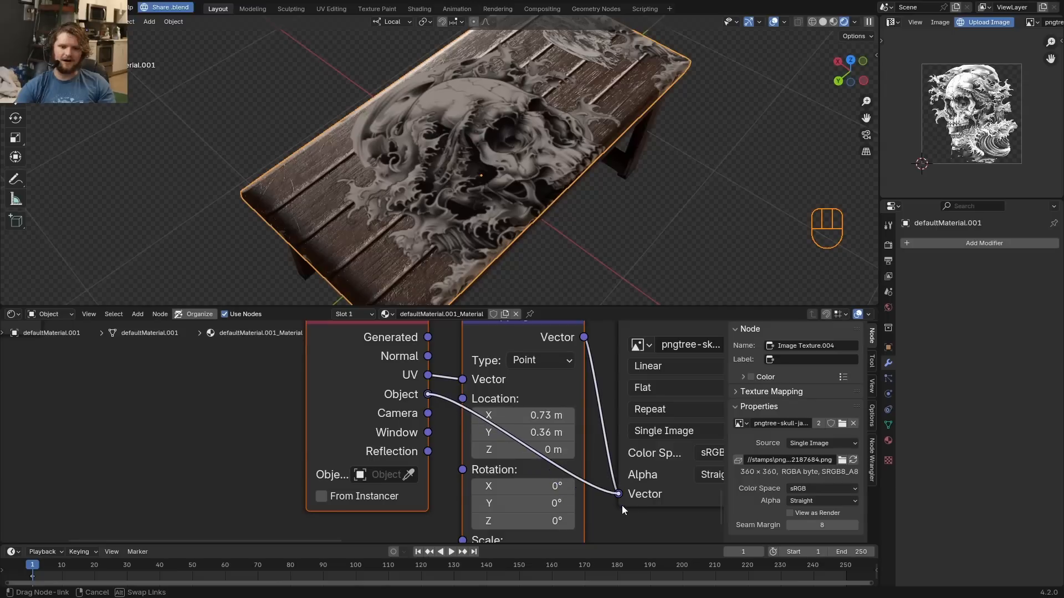
Add the empty-driven coordinate nodes and stop the skull image from tiling.
{"action": "key", "text": "shift+a"}
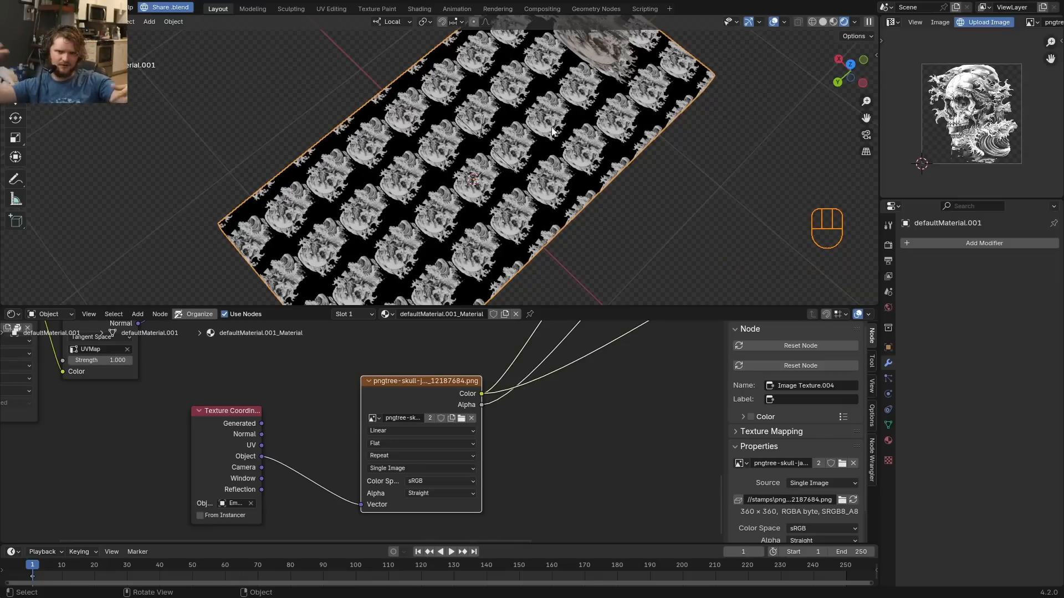
{"action": "left_click", "coordinate": [421, 455]}
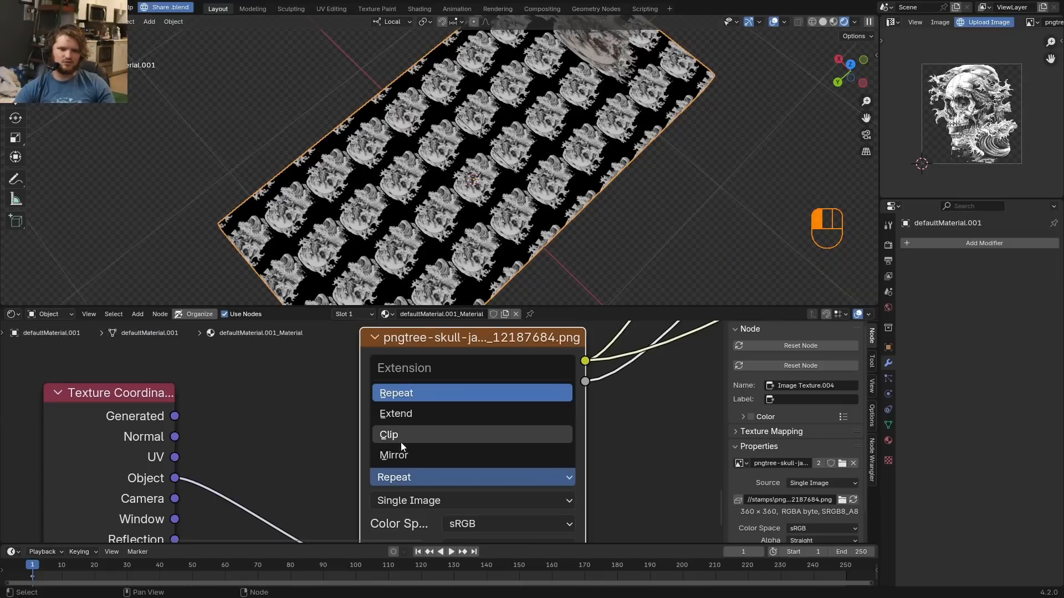
{"action": "left_click", "coordinate": [388, 434]}
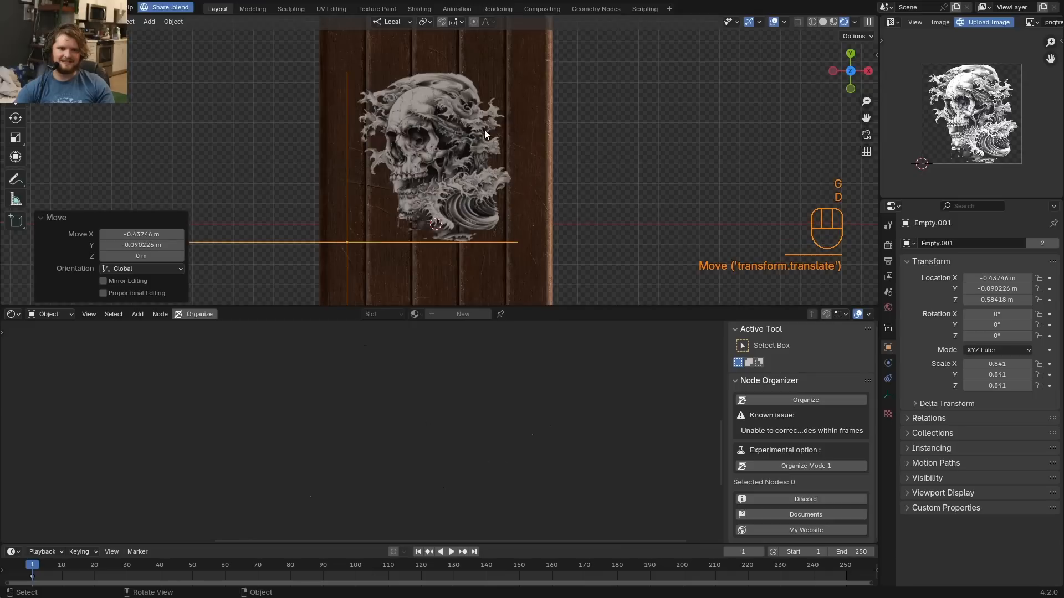
Reposition the empty and insert a Vector Math Add node offsetting X and Y by 0.5.
{"action": "key", "text": "d"}
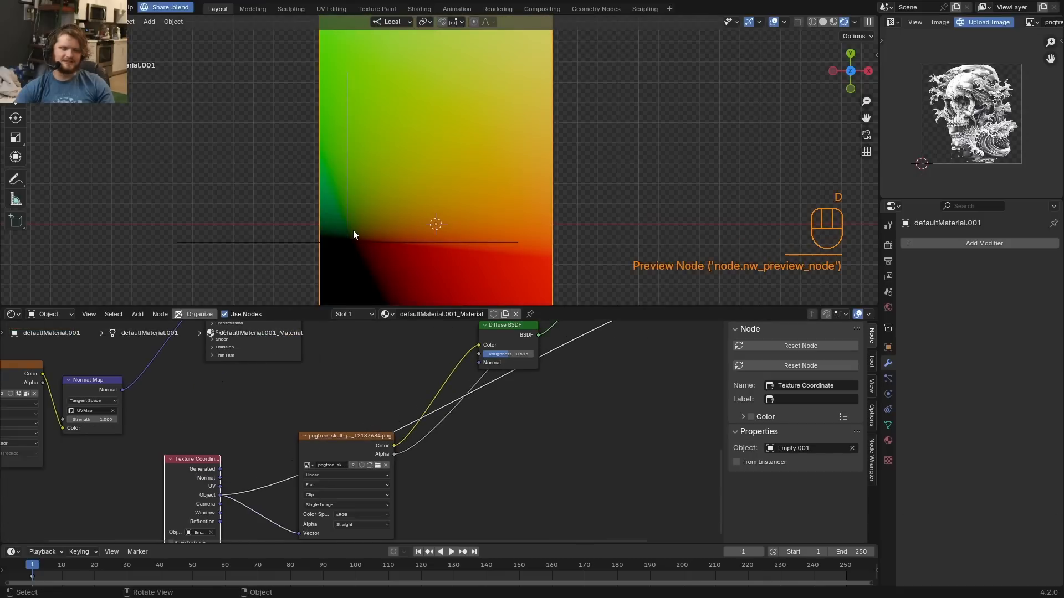
{"action": "left_click_drag", "start_coordinate": [333, 230], "coordinate": [346, 254]}
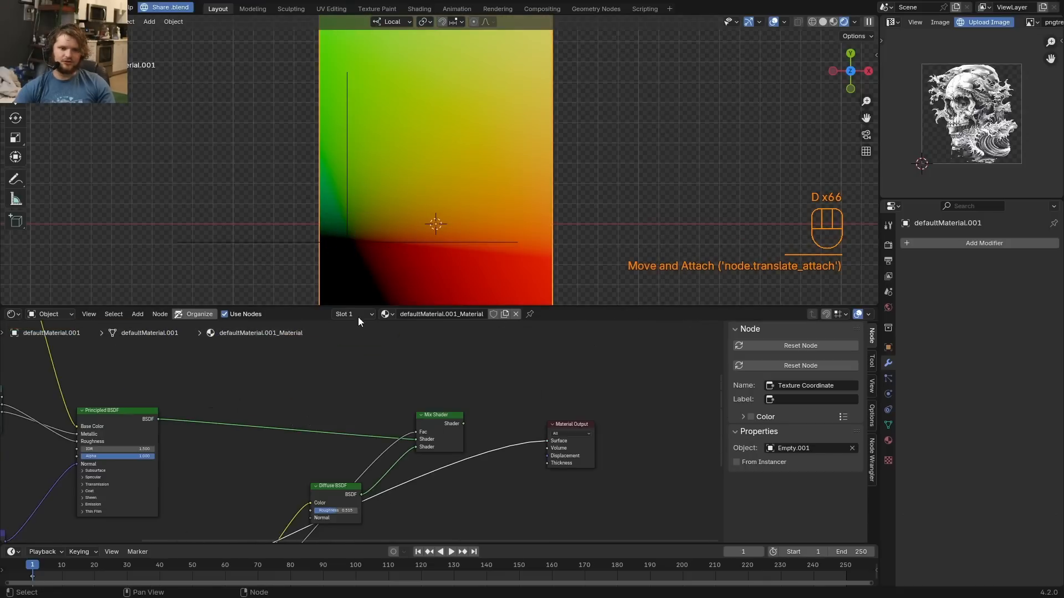
{"action": "key", "text": "Shift+A"}
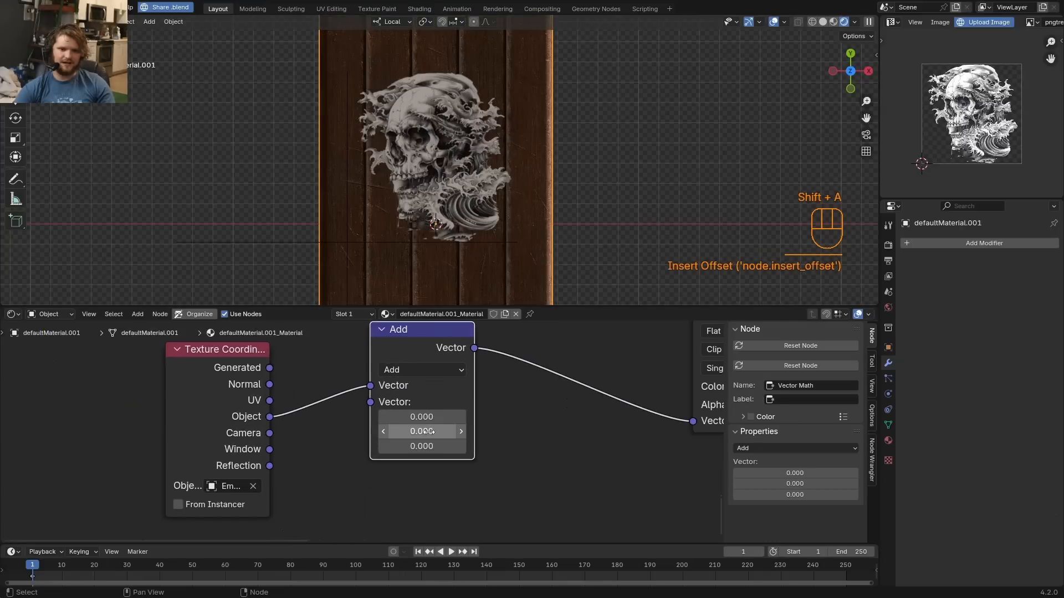
{"action": "double_click", "coordinate": [421, 431]}
{"action": "type", "text": "0.500"}
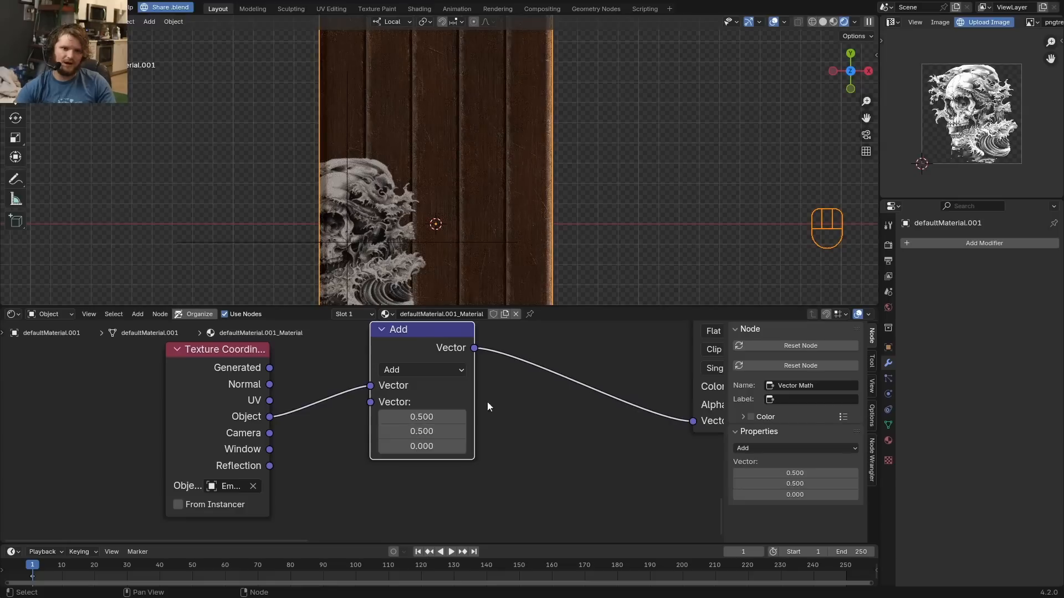
Test scaling and moving the projection empty, undo those changes, and delete the table and chair.
{"action": "key", "text": "s"}
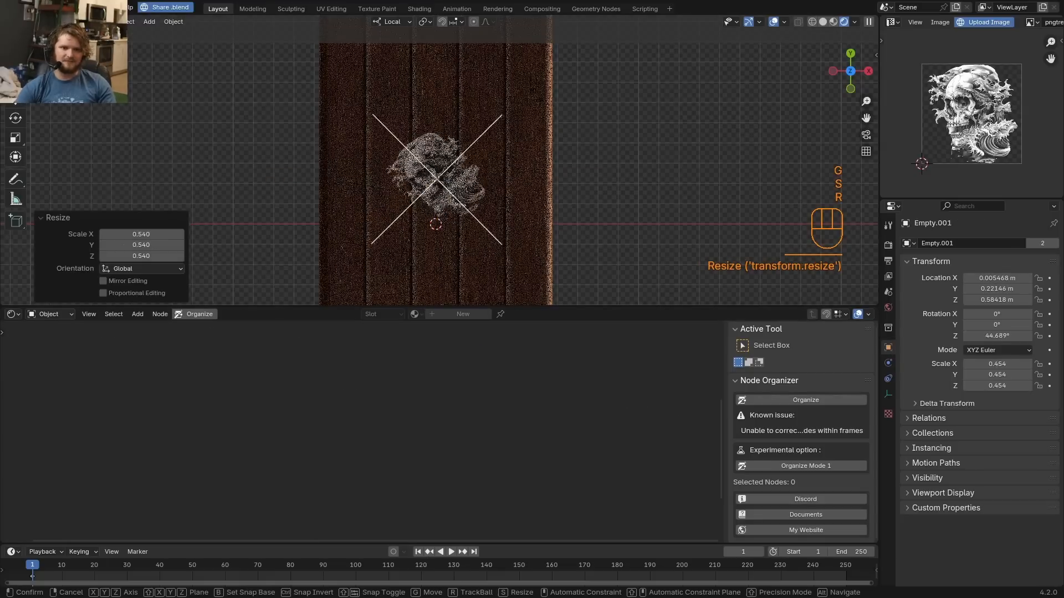
{"action": "key", "text": "ctrl+z"}
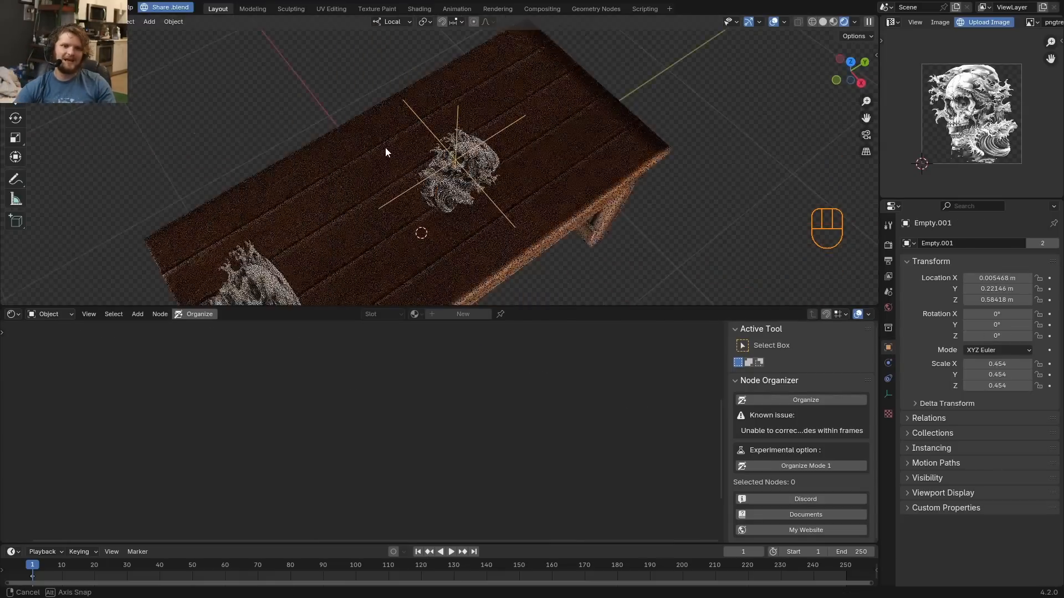
{"action": "key", "text": "r"}
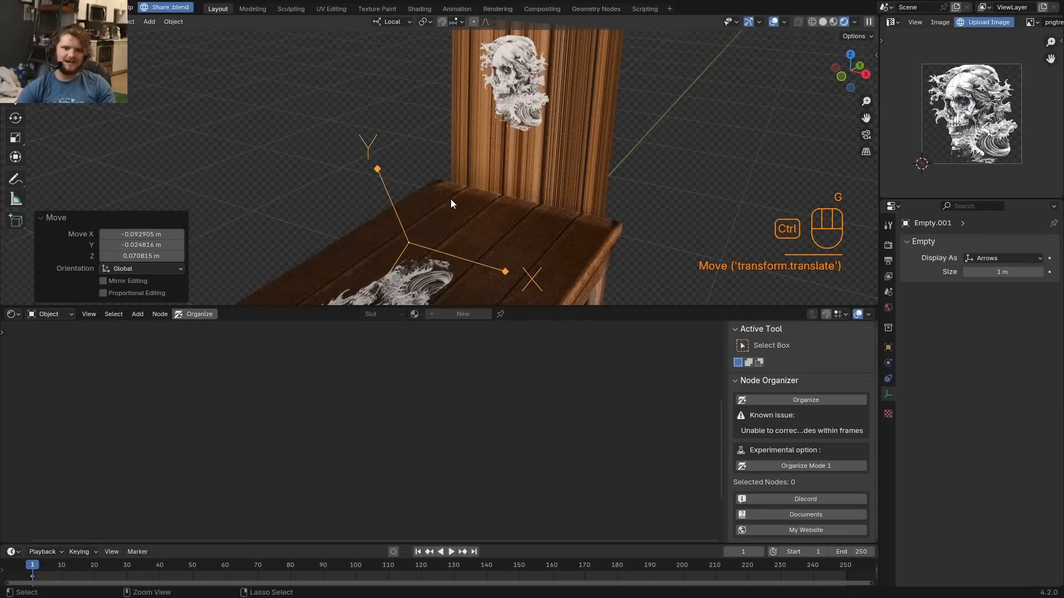
{"action": "key", "text": "ctrl+z"}
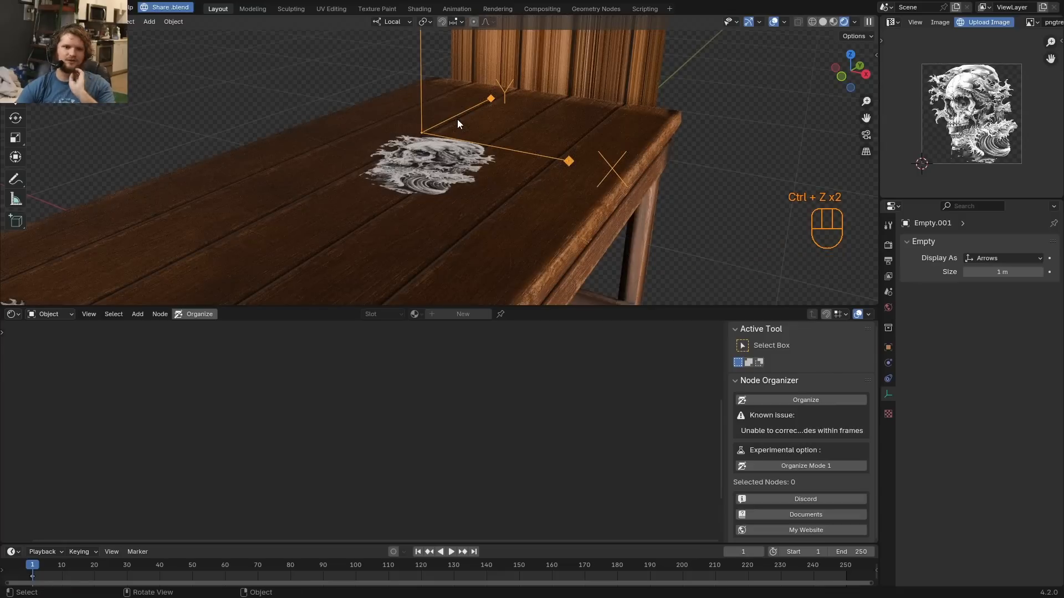
{"action": "key", "text": "shift+a"}
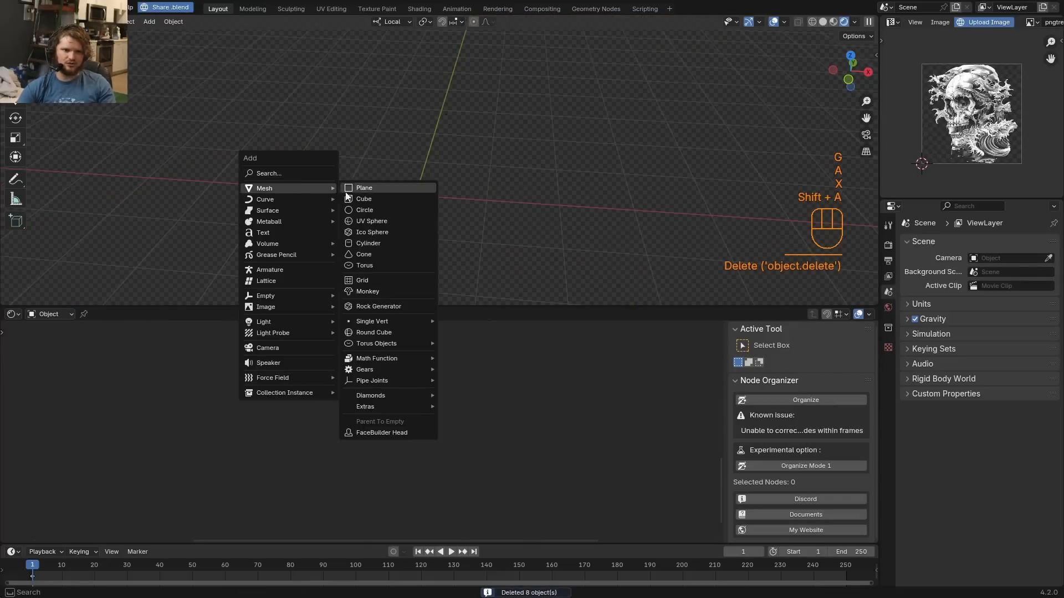
Add a UV Sphere with the skull projection node group, then move the empty above it and scale it to 1.35.
{"action": "left_click", "coordinate": [371, 221]}
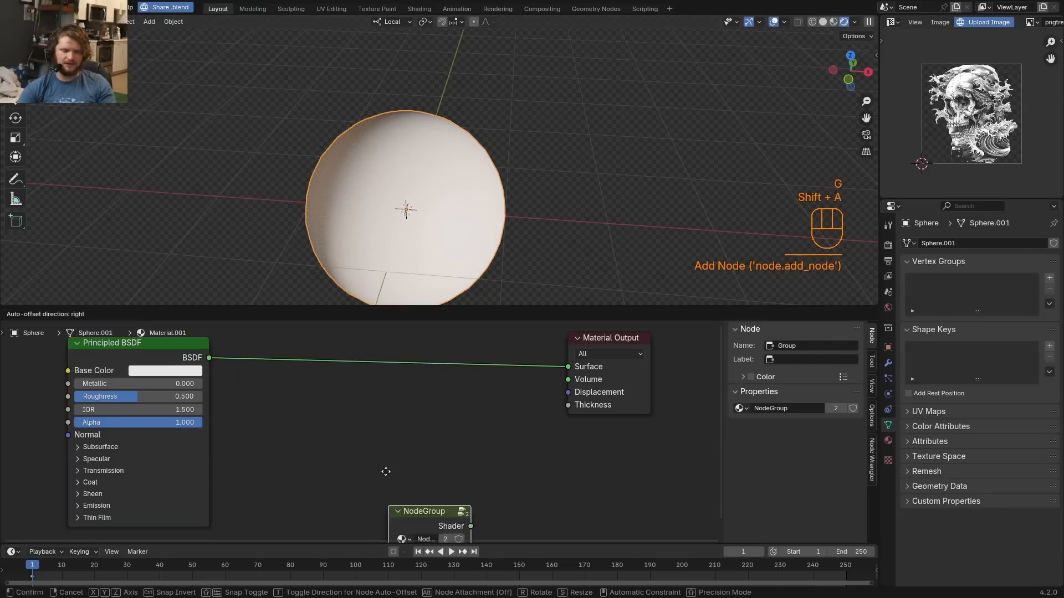
{"action": "key", "text": "Shift+A"}
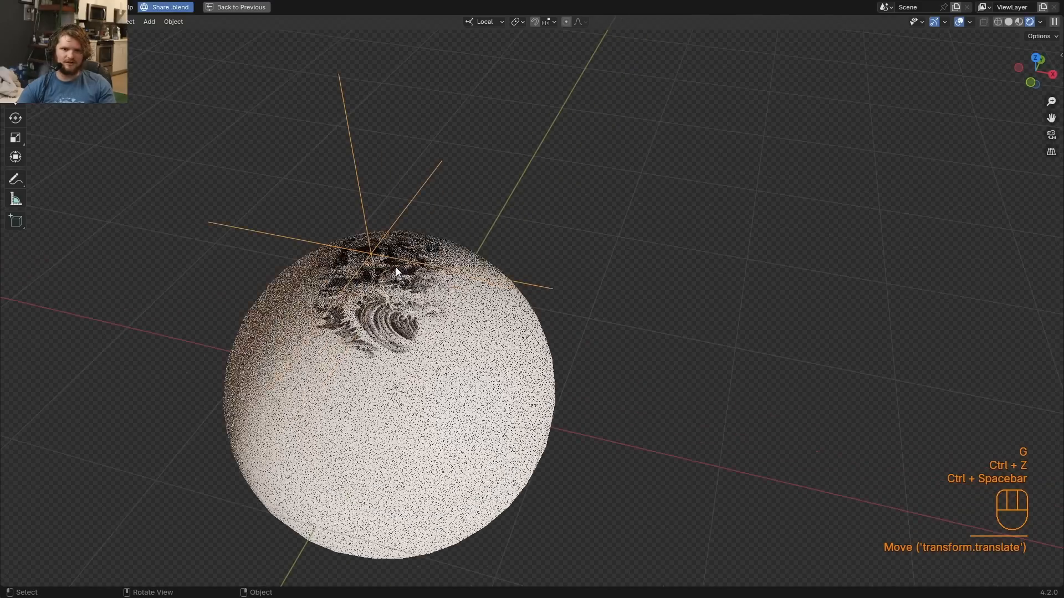
{"action": "left_click_drag", "start_coordinate": [317, 136], "coordinate": [314, 238]}
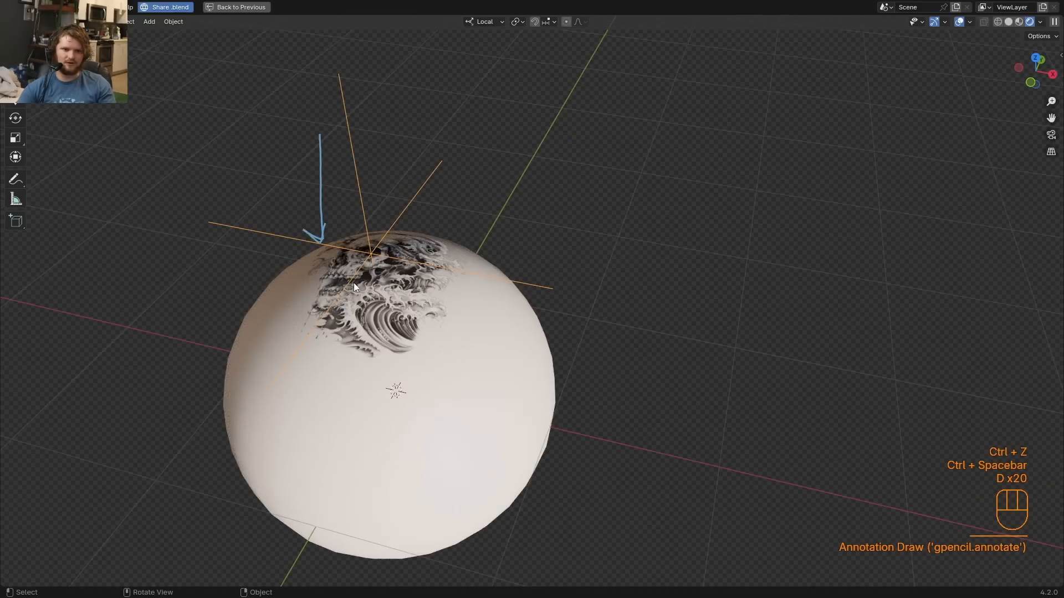
{"action": "key", "text": "s"}
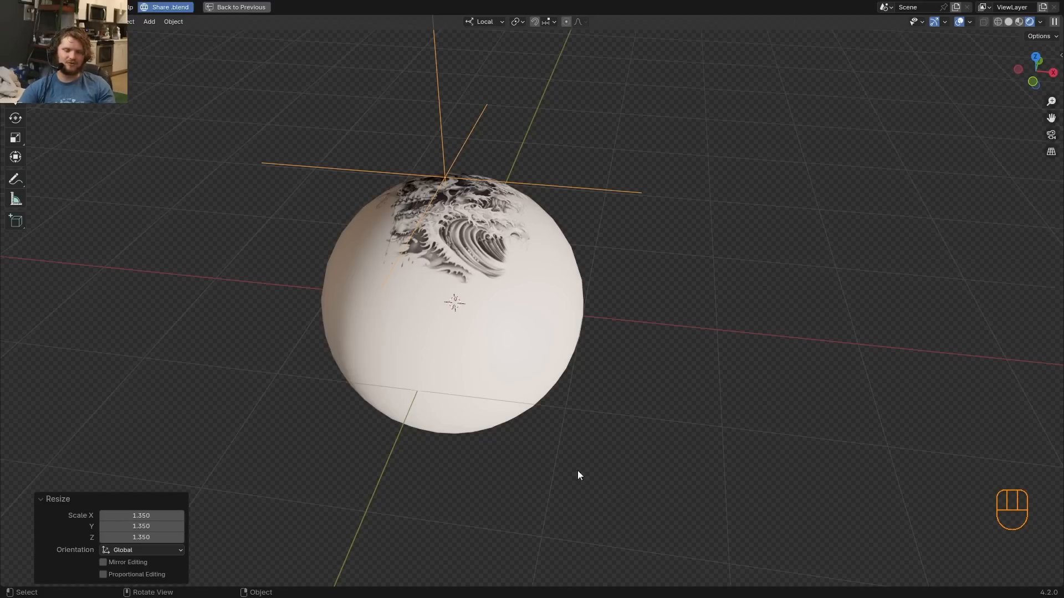
{"action": "key", "text": "Tab"}
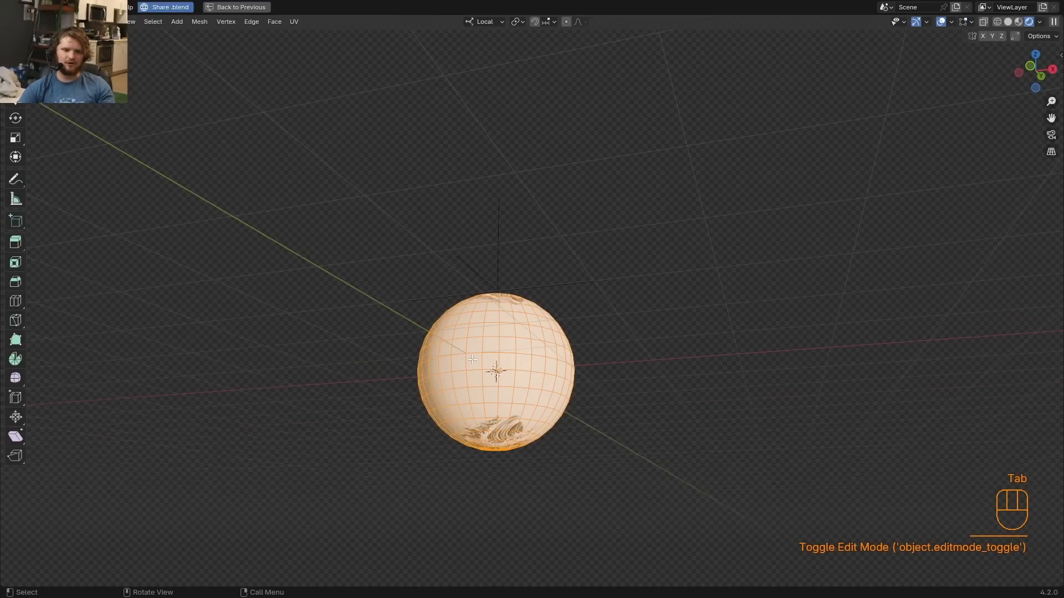
{"action": "key", "text": "shift+d"}
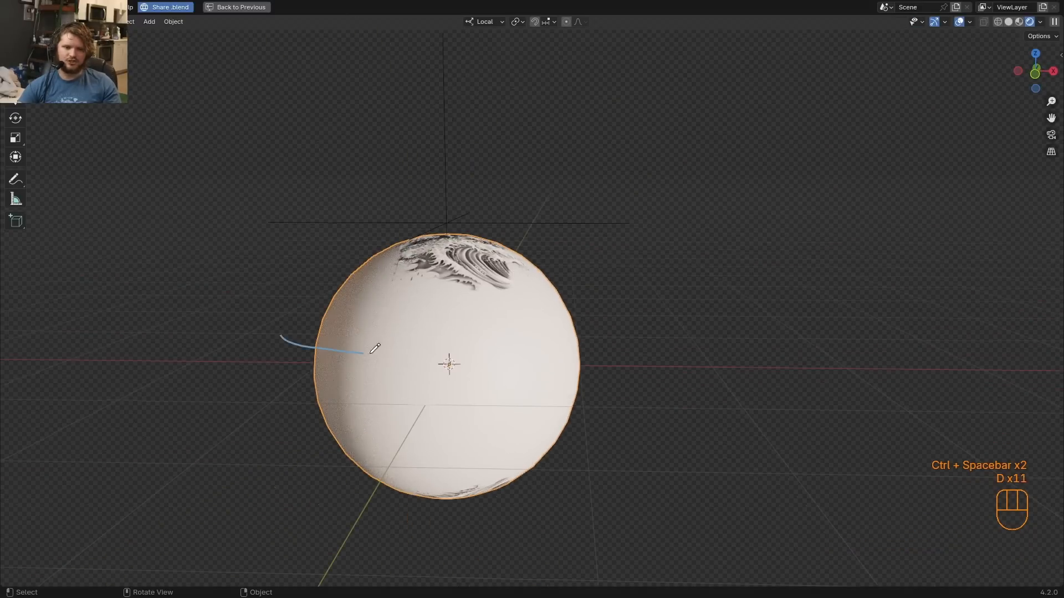
{"action": "left_click_drag", "start_coordinate": [373, 348], "coordinate": [312, 346]}
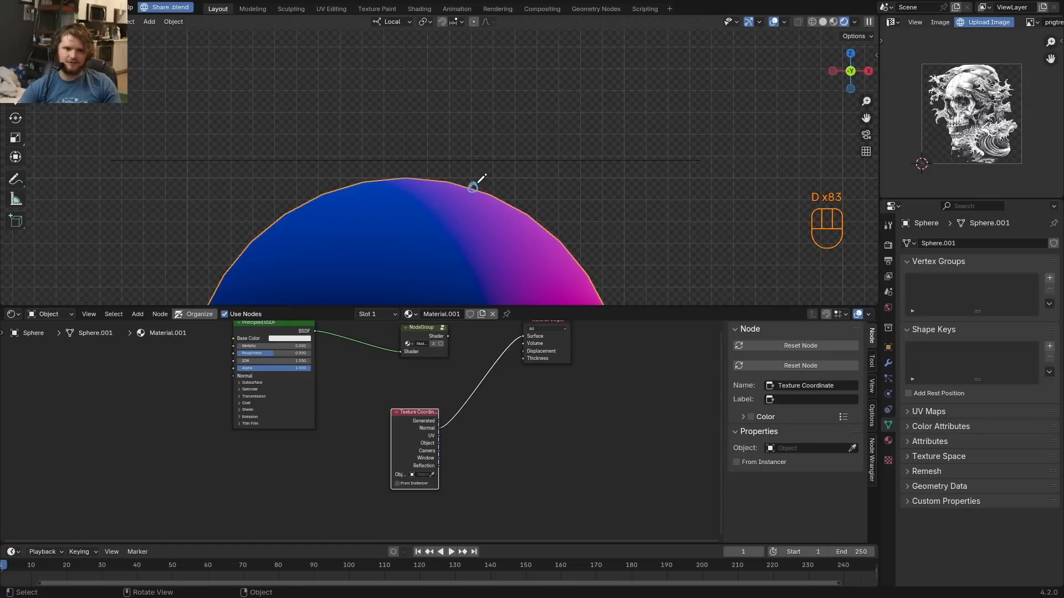
Sketch normal-direction arrows and strokes over the normal-coloured sphere.
{"action": "left_click_drag", "start_coordinate": [473, 187], "coordinate": [417, 158]}
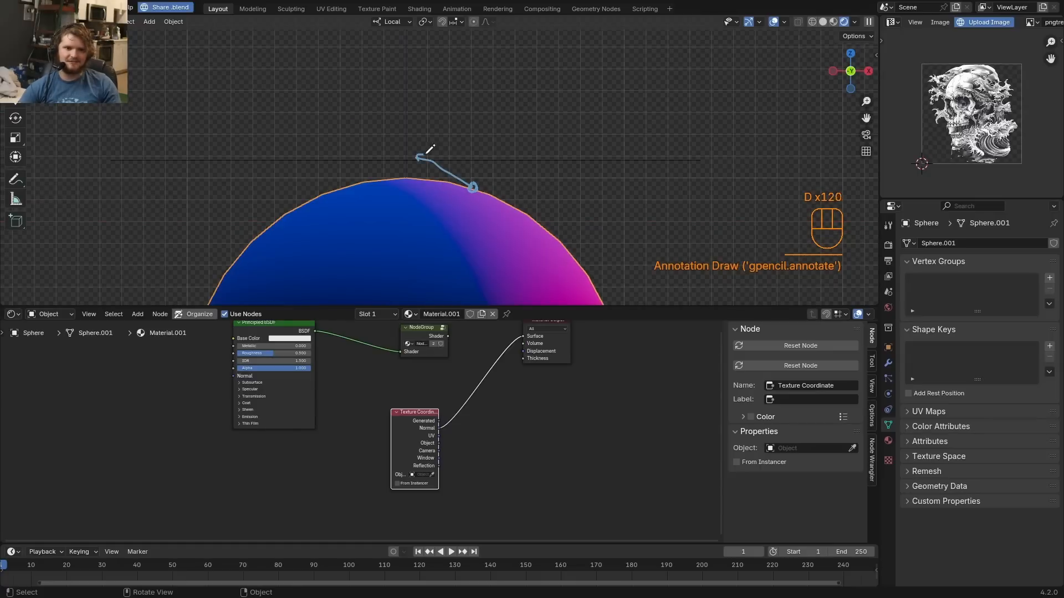
{"action": "left_click_drag", "start_coordinate": [475, 187], "coordinate": [563, 102]}
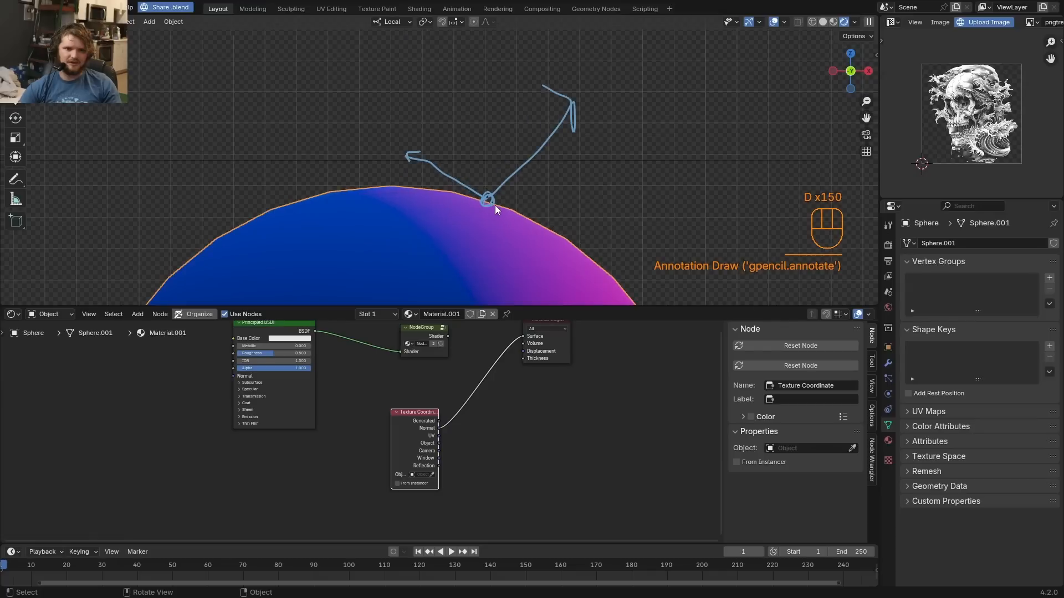
{"action": "mouse_move", "coordinate": [508, 187]}
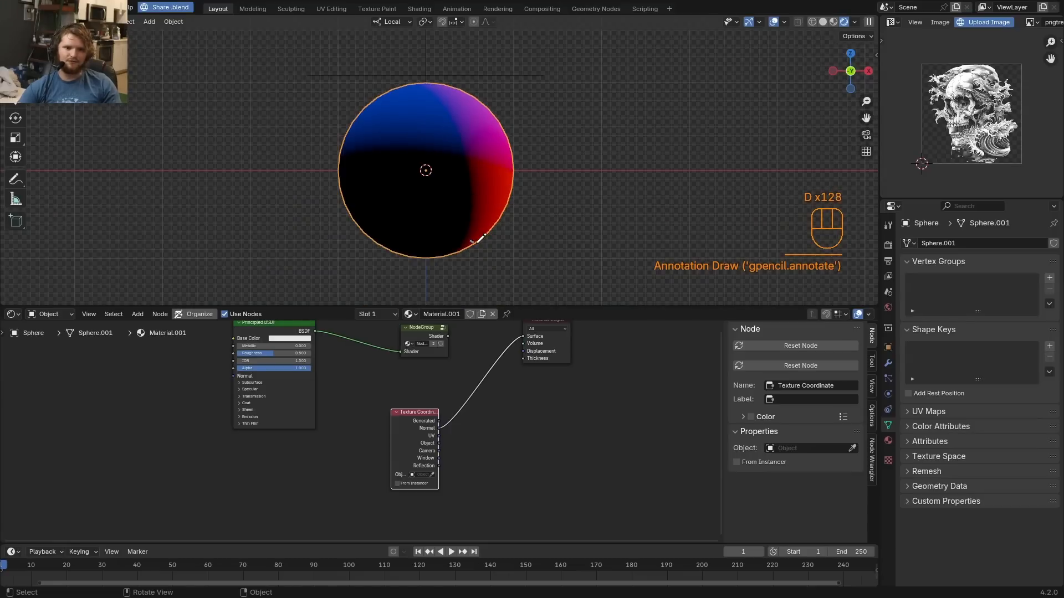
{"action": "left_click_drag", "start_coordinate": [481, 258], "coordinate": [438, 112]}
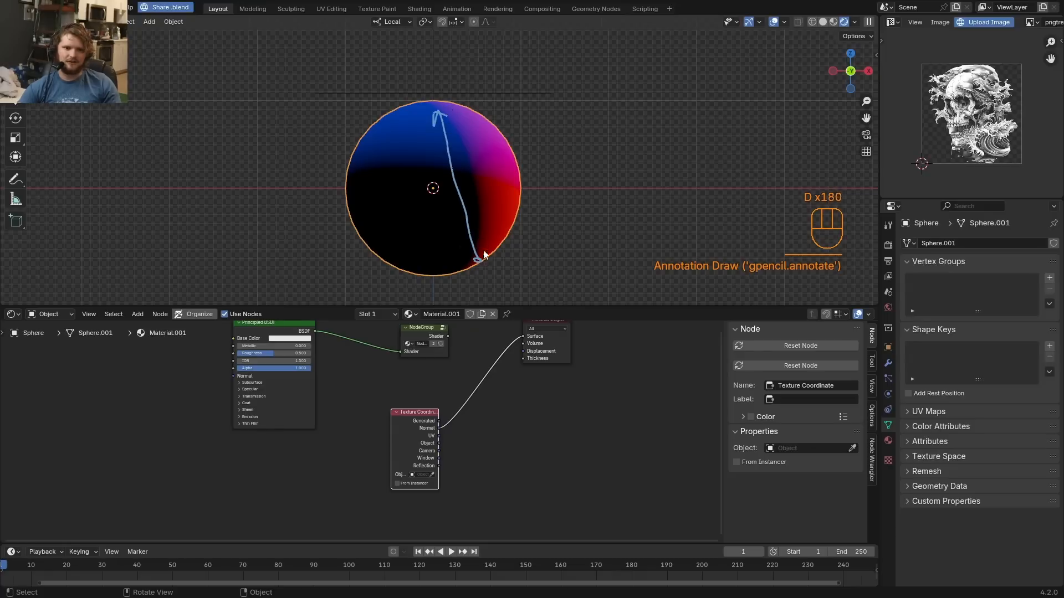
{"action": "left_click_drag", "start_coordinate": [486, 254], "coordinate": [529, 291]}
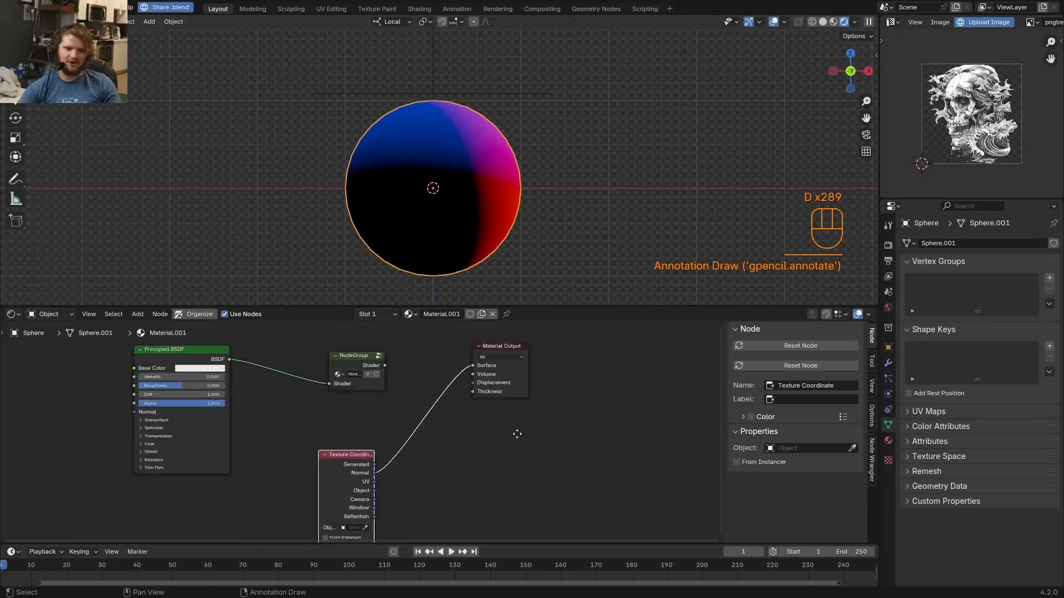
{"action": "key", "text": "shift+a"}
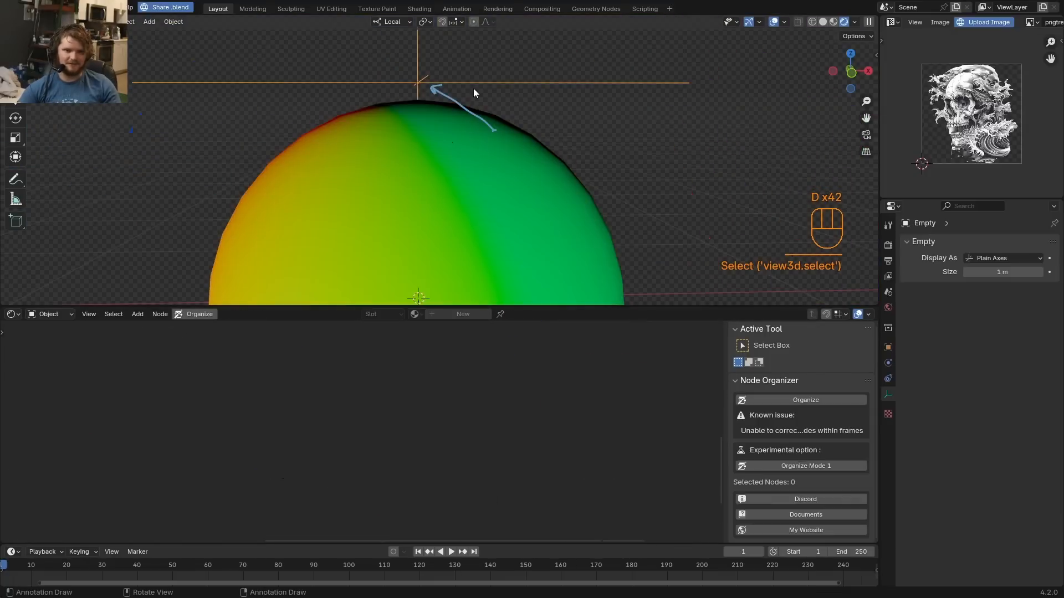
Paste the empty's location (-1.487, 0.078, 1.035) into the Subtract node's vector.
{"action": "key", "text": "n"}
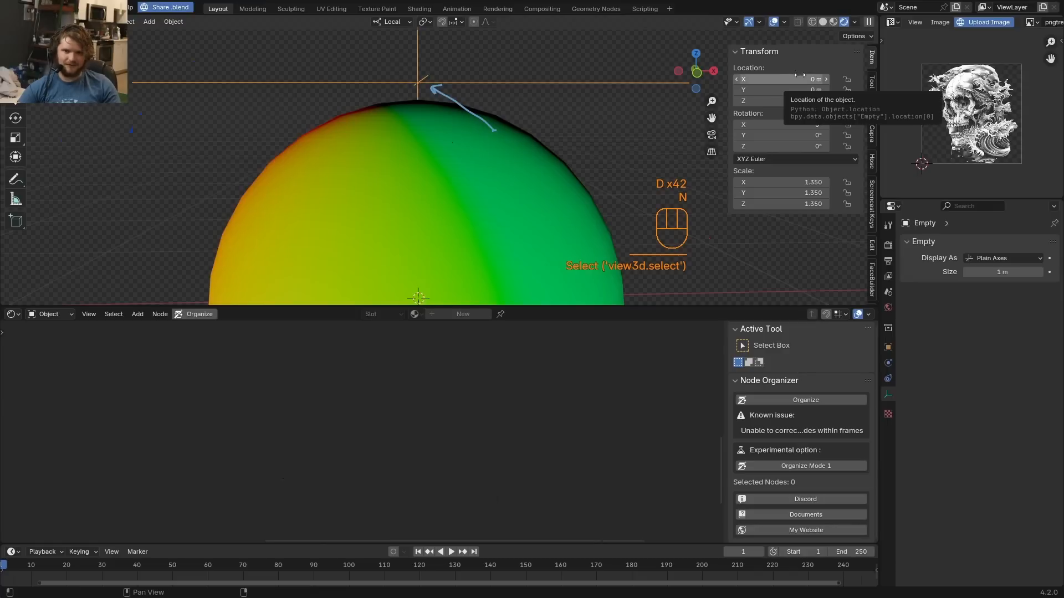
{"action": "right_click", "coordinate": [780, 79]}
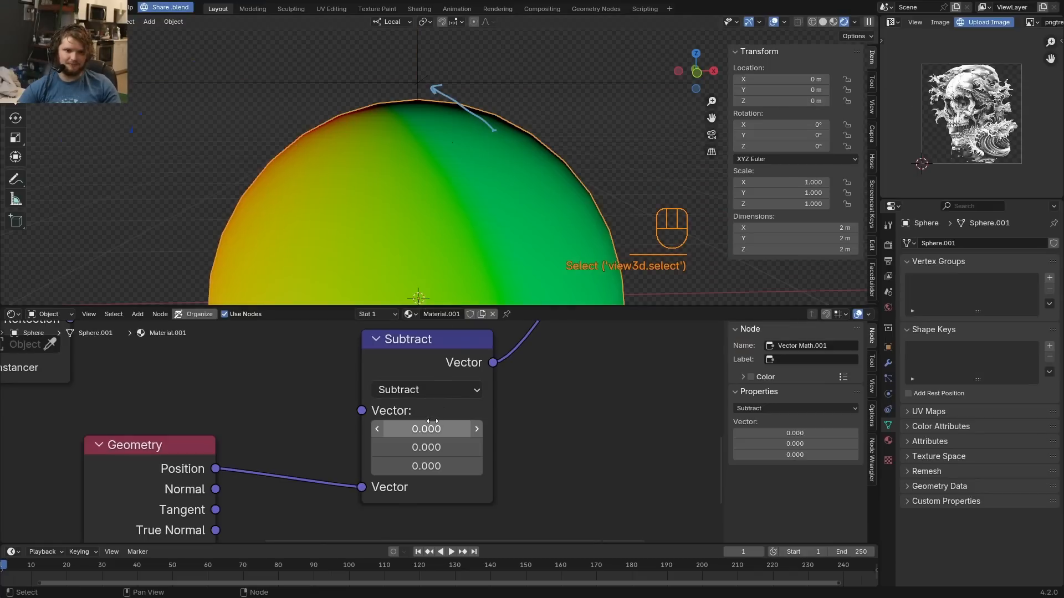
{"action": "left_click", "coordinate": [425, 428]}
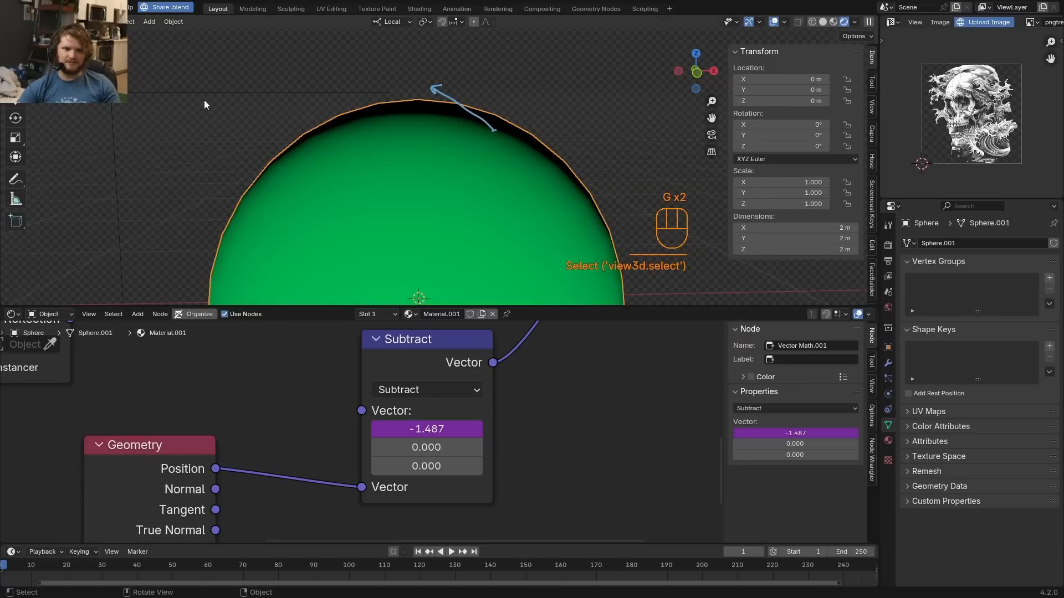
{"action": "right_click", "coordinate": [780, 76]}
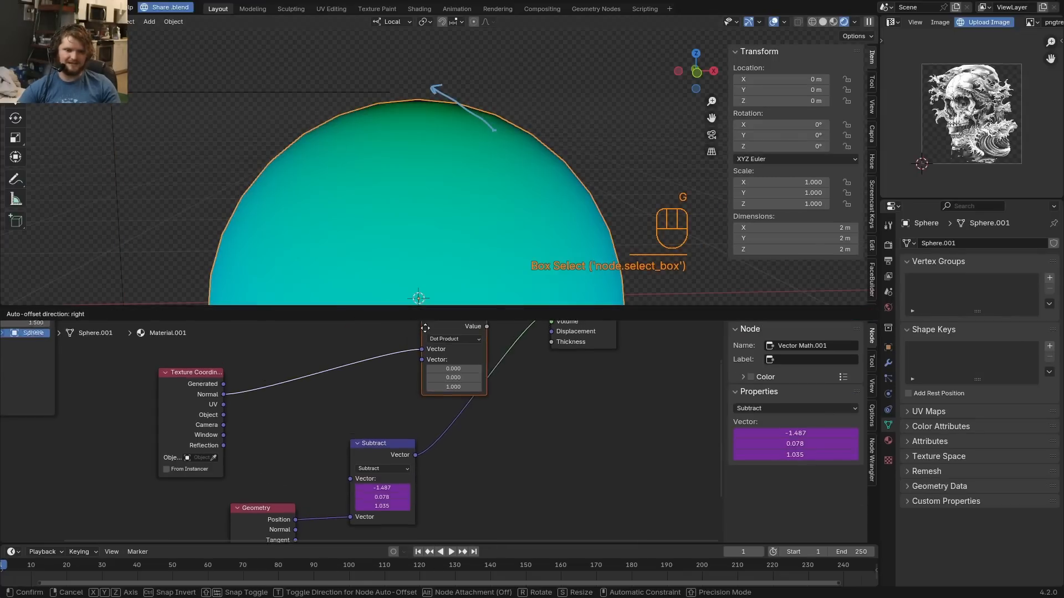
Inside the skull projection group, add a Math node and link it into the shader mix.
{"action": "left_click", "coordinate": [452, 339]}
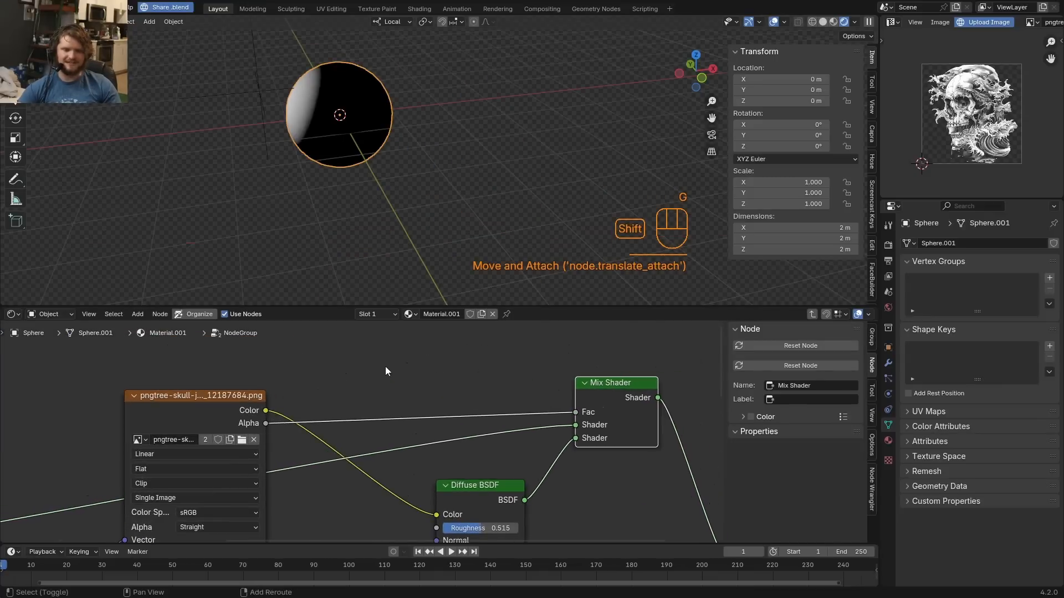
{"action": "type", "text": "math"}
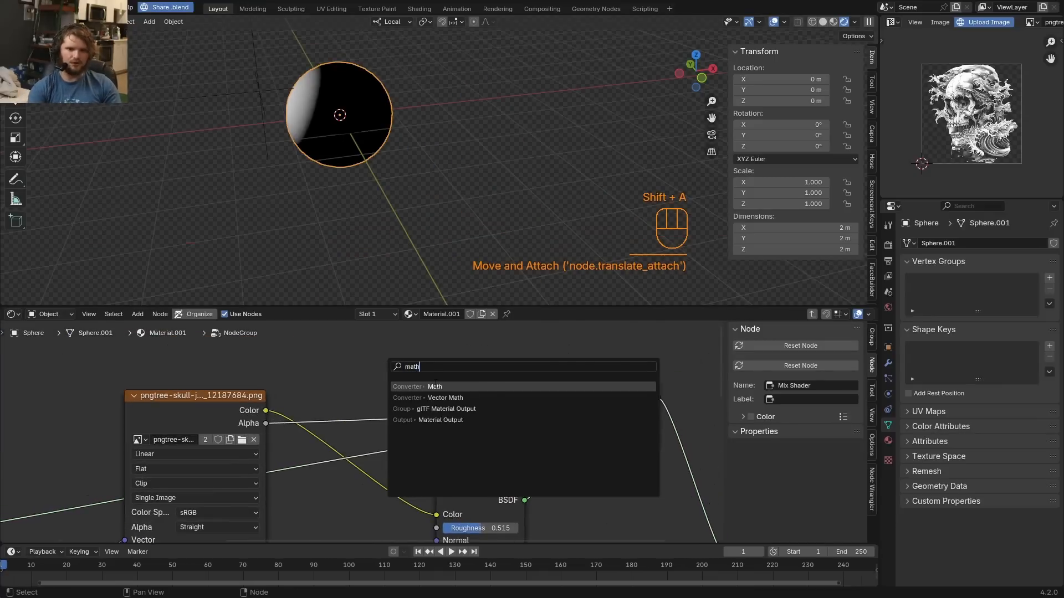
{"action": "left_click", "coordinate": [434, 386]}
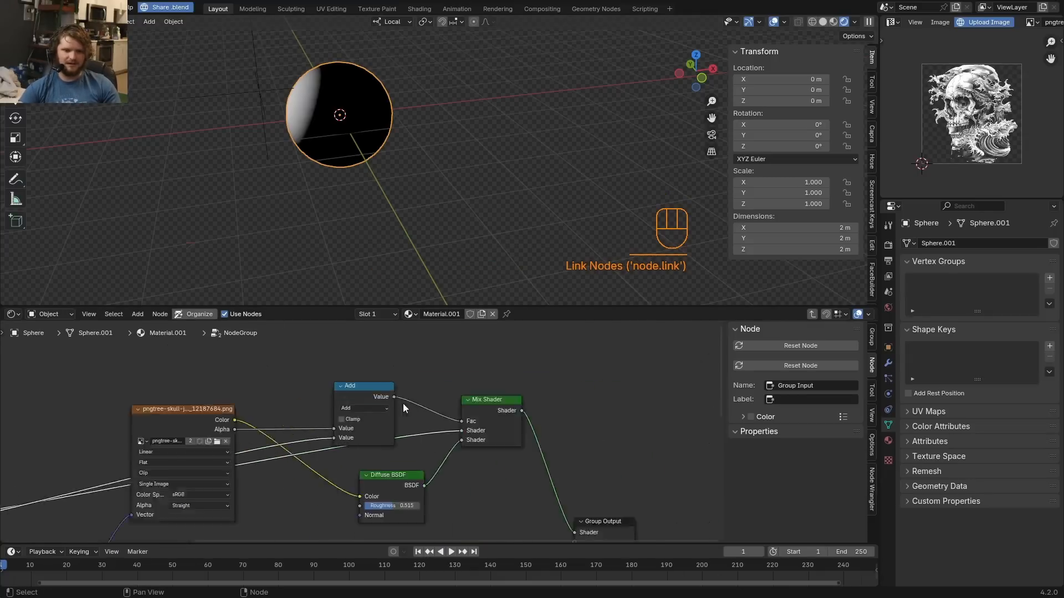
{"action": "key", "text": "Tab"}
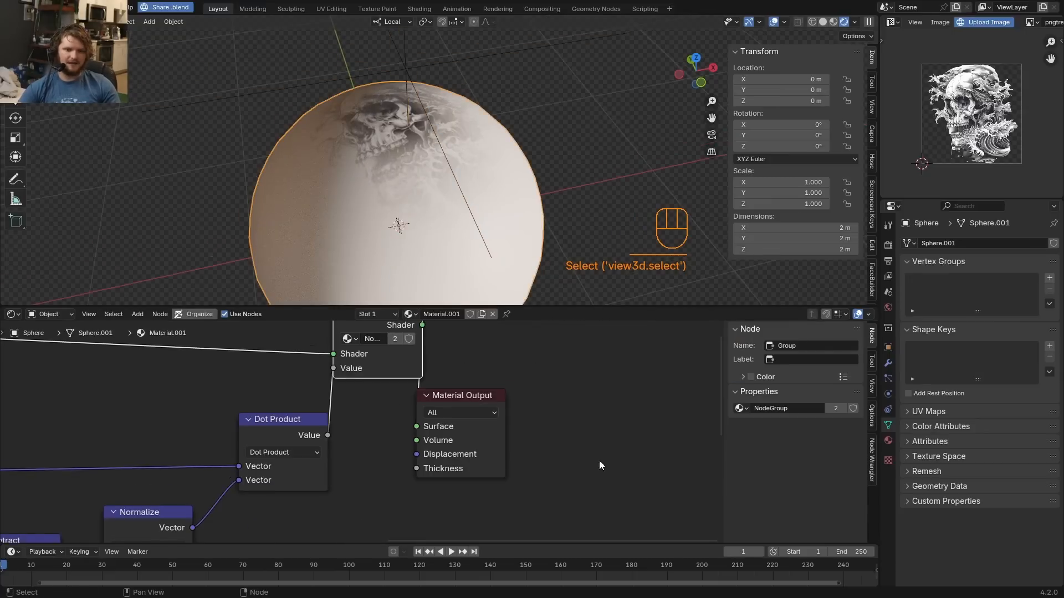
Drop a Color Ramp onto the Dot Product to group Value link.
{"action": "type", "text": "colo"}
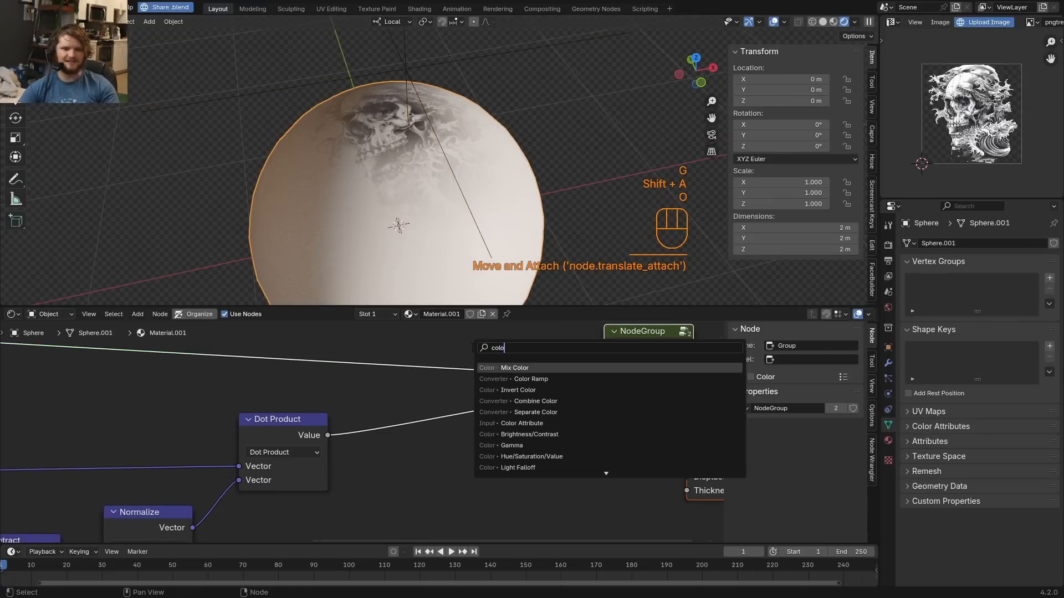
{"action": "left_click", "coordinate": [530, 378]}
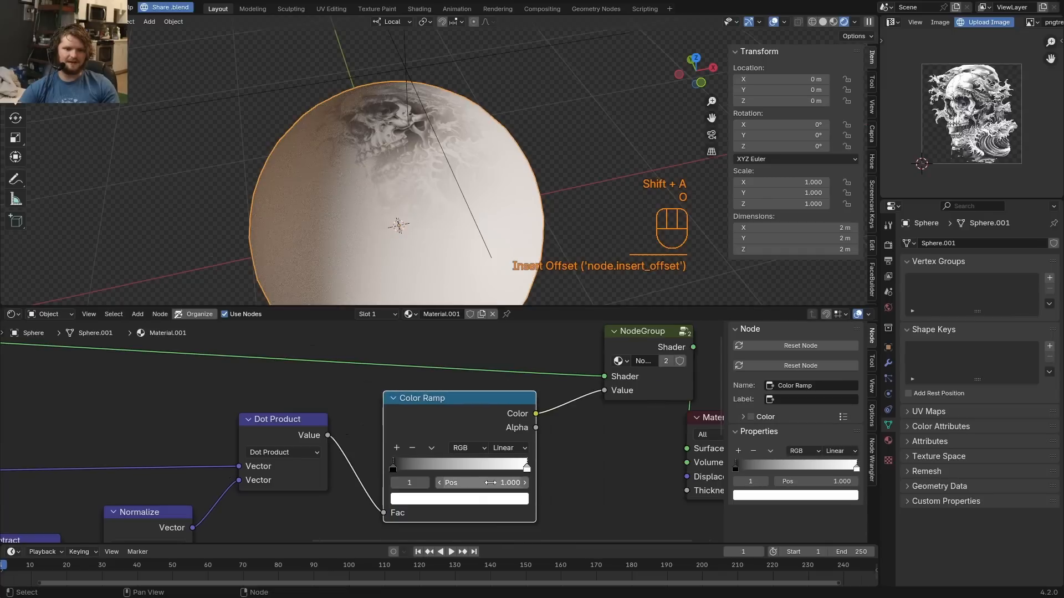